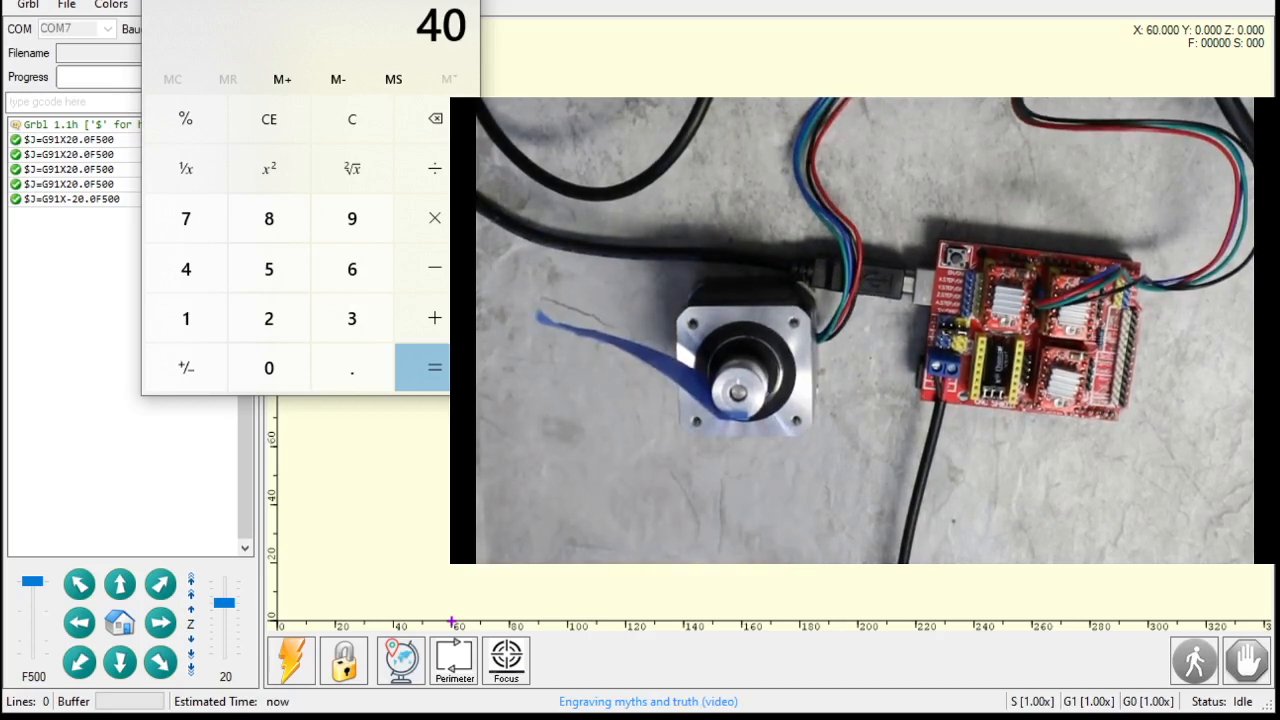
Step: Multiply out the acceleration figure to 3,200 in Calculator, then close it to reveal LaserGRBL
click(352, 120)
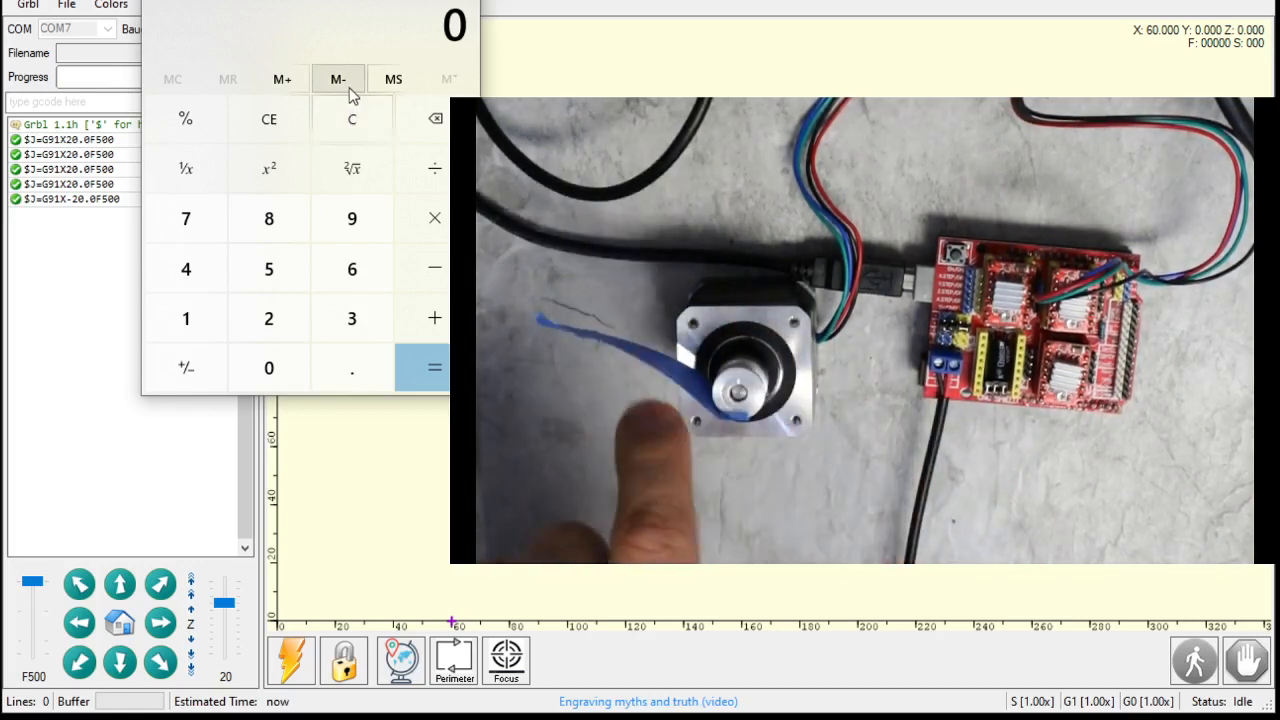
mouse_move(344, 96)
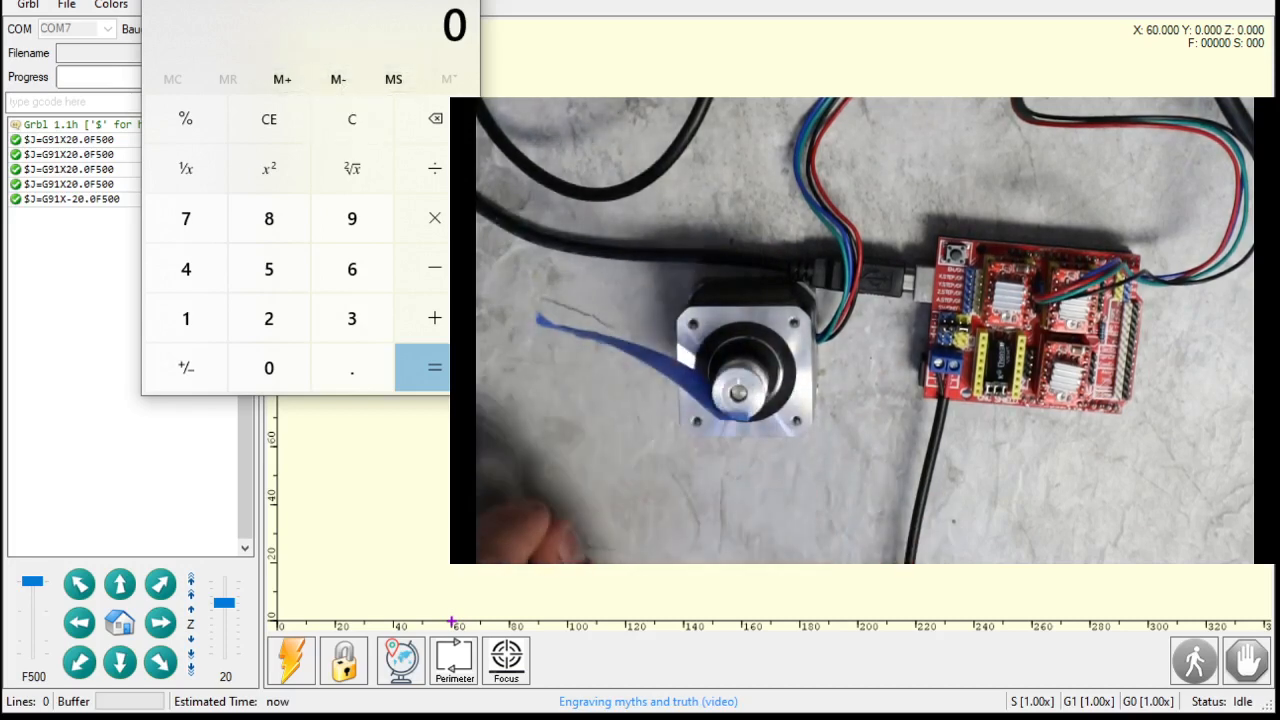
click(268, 368)
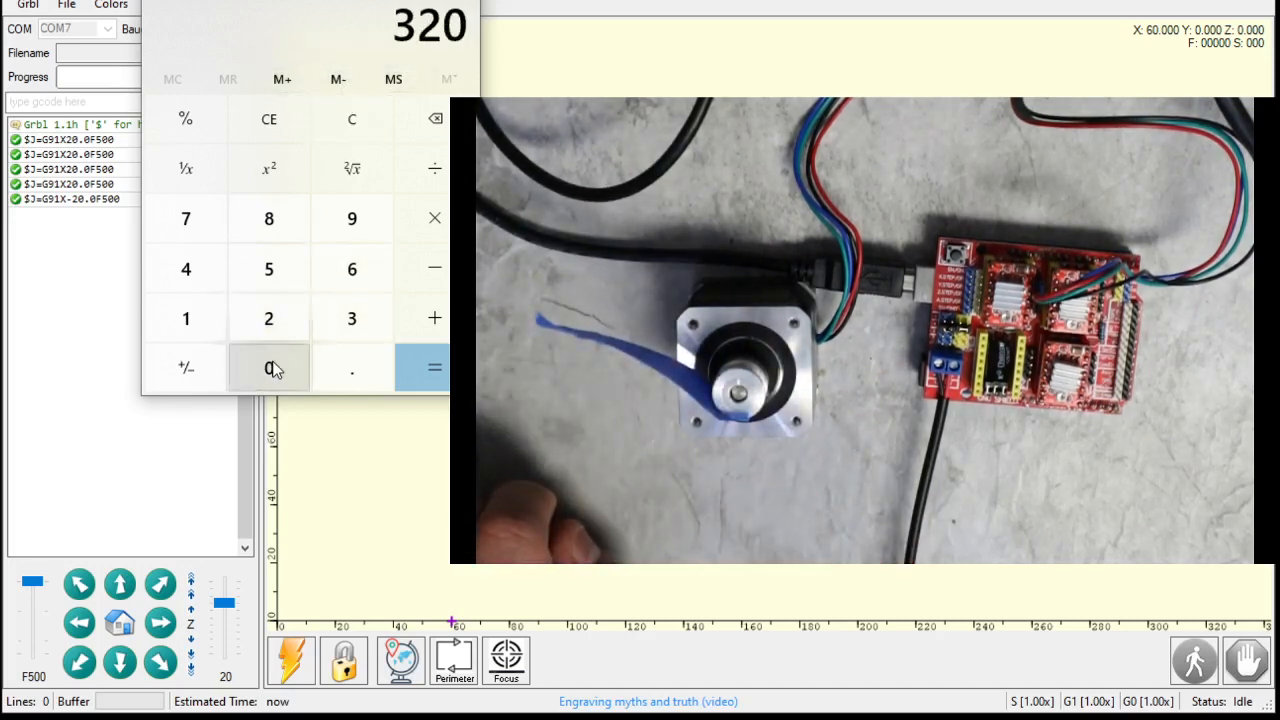
click(268, 368)
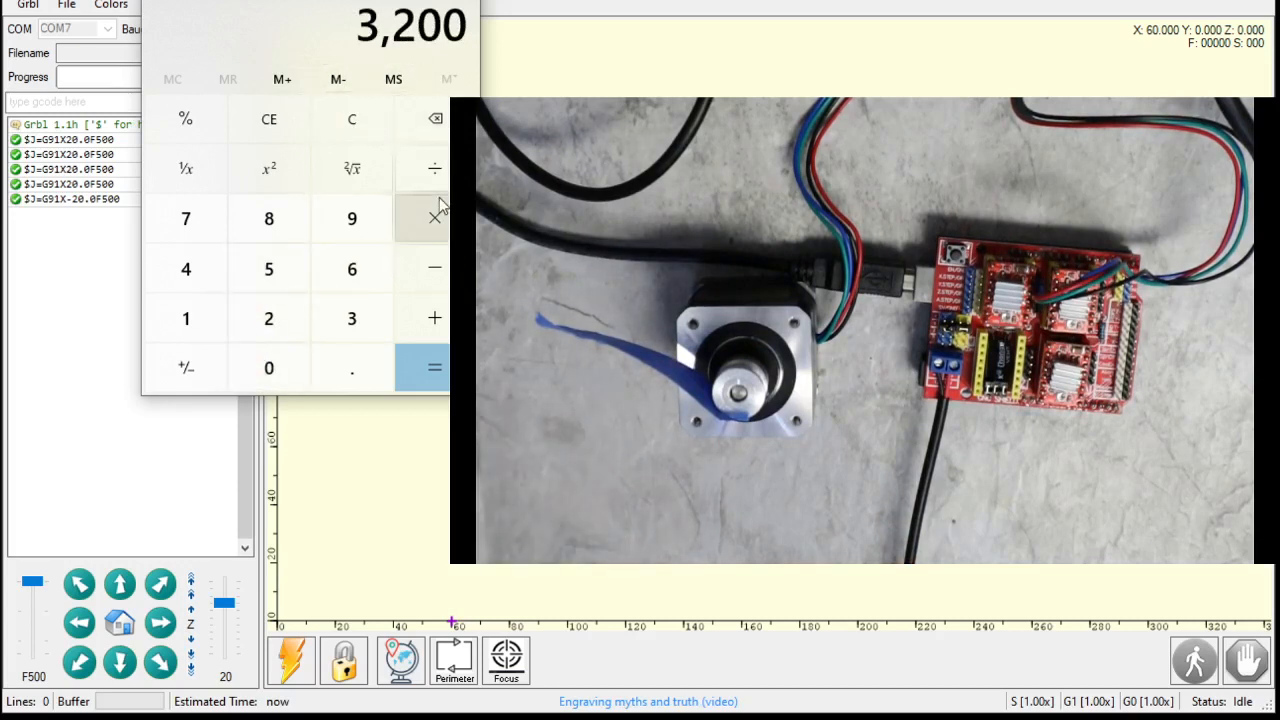
click(268, 318)
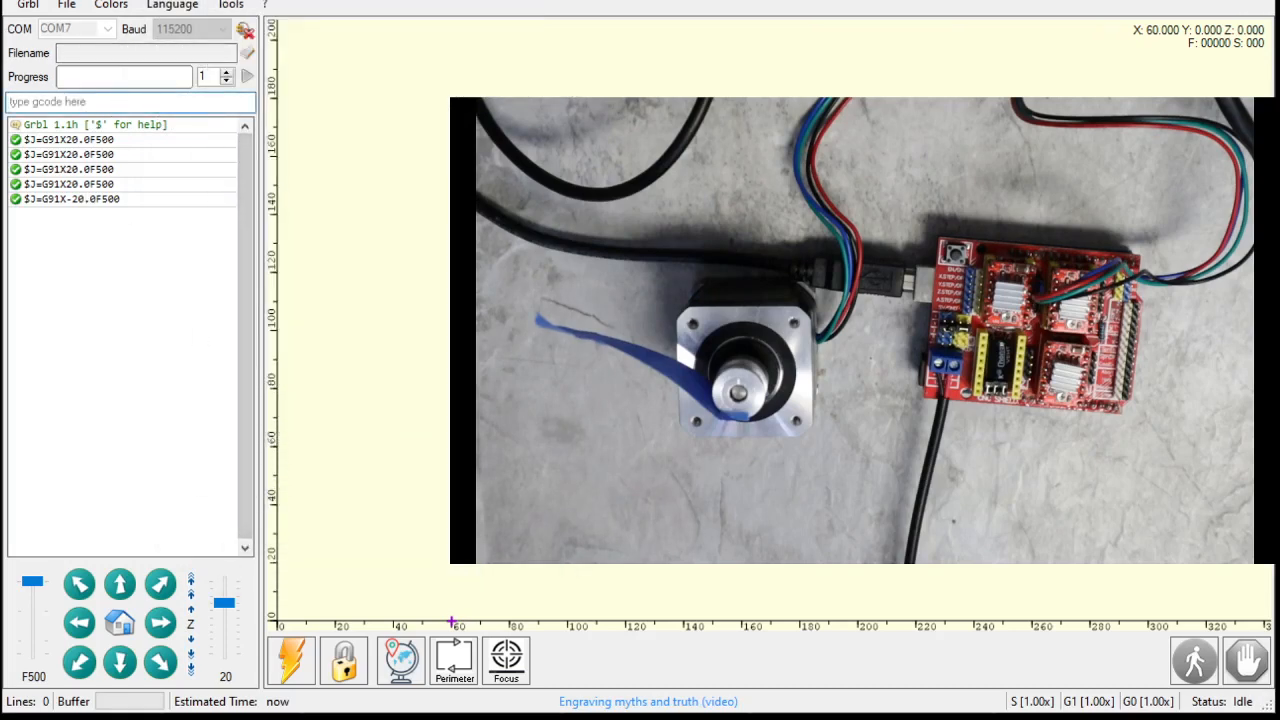
mouse_move(220, 156)
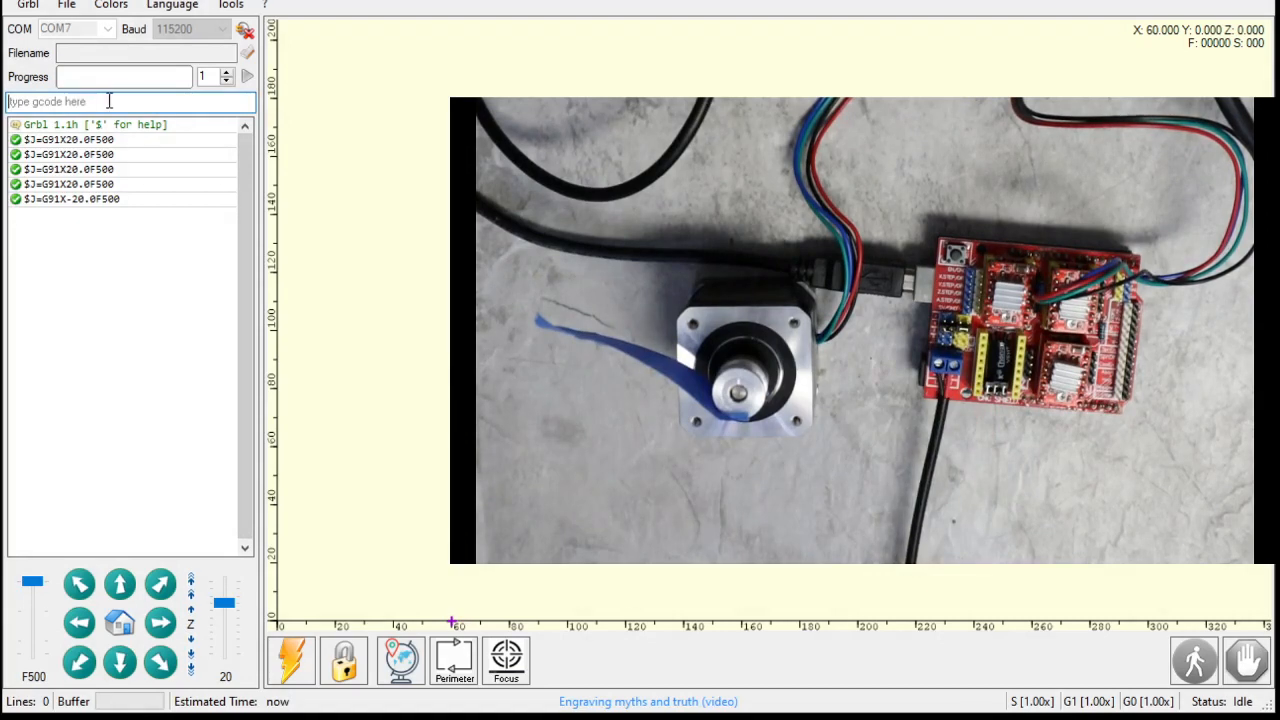
Step: Send $$ to list the GRBL settings, showing $100 X travel resolution of 250 steps/mm
text($)
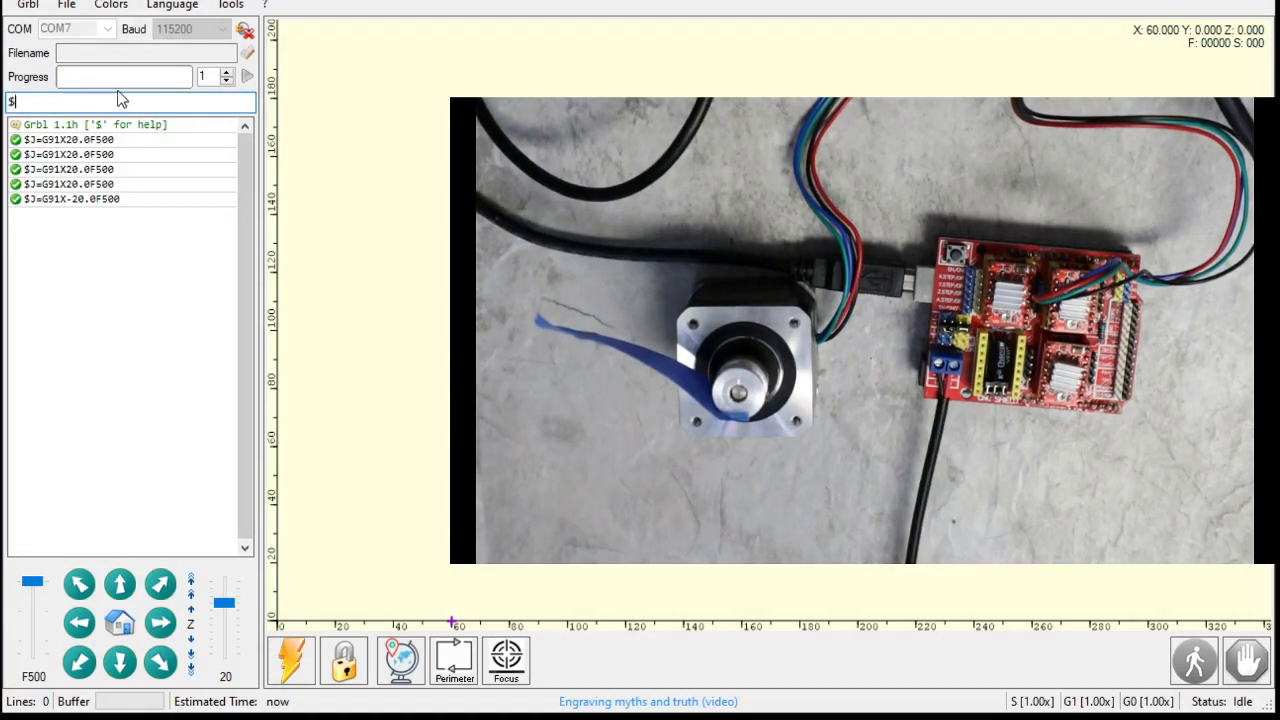
text($)
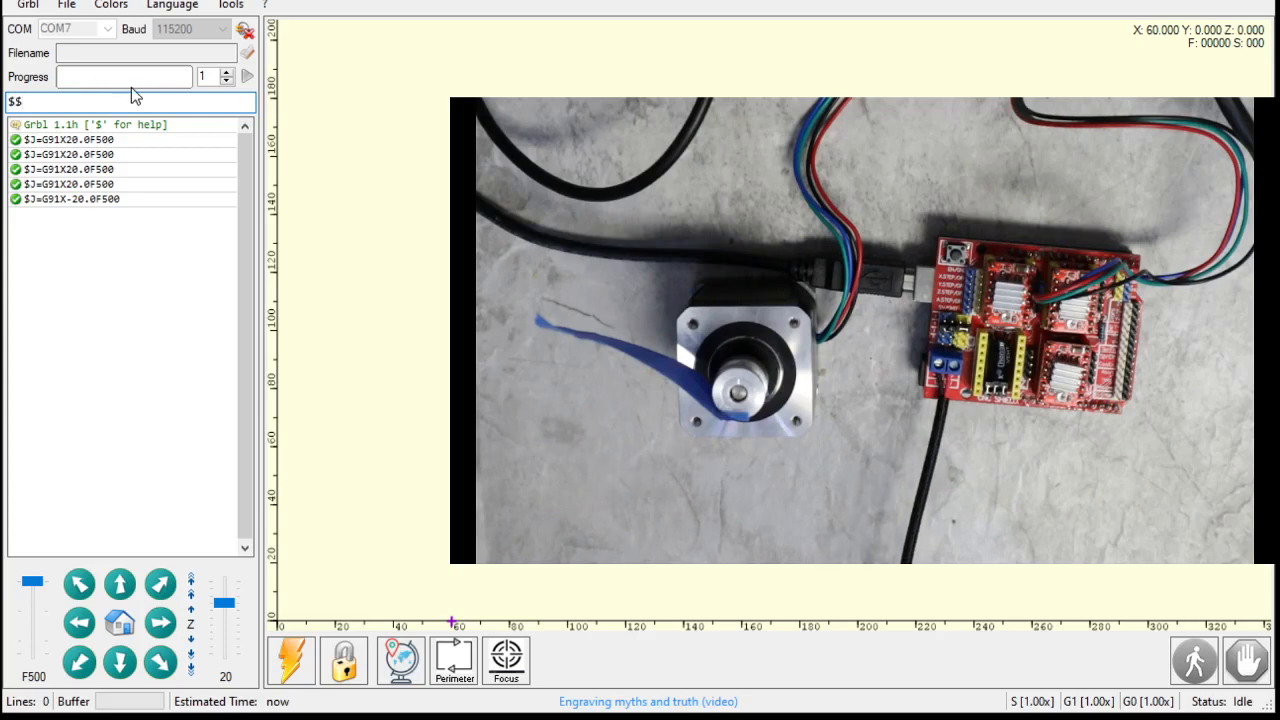
key(Return)
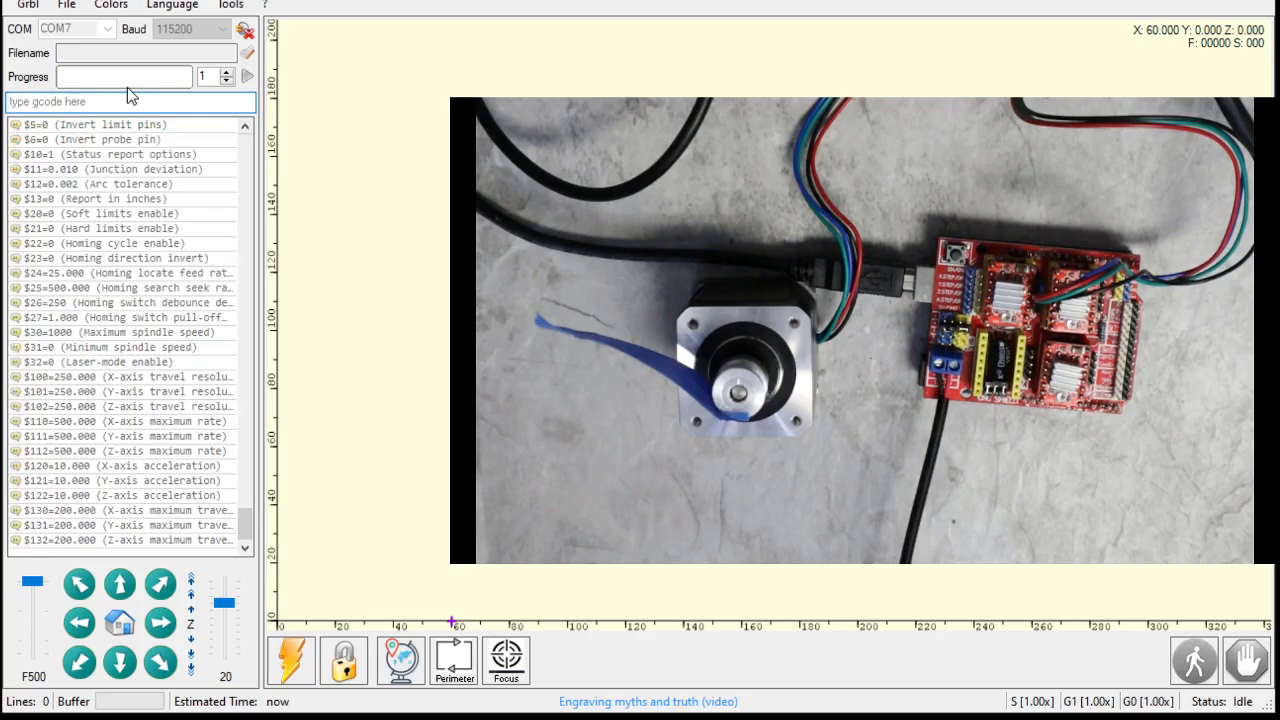
mouse_move(84, 436)
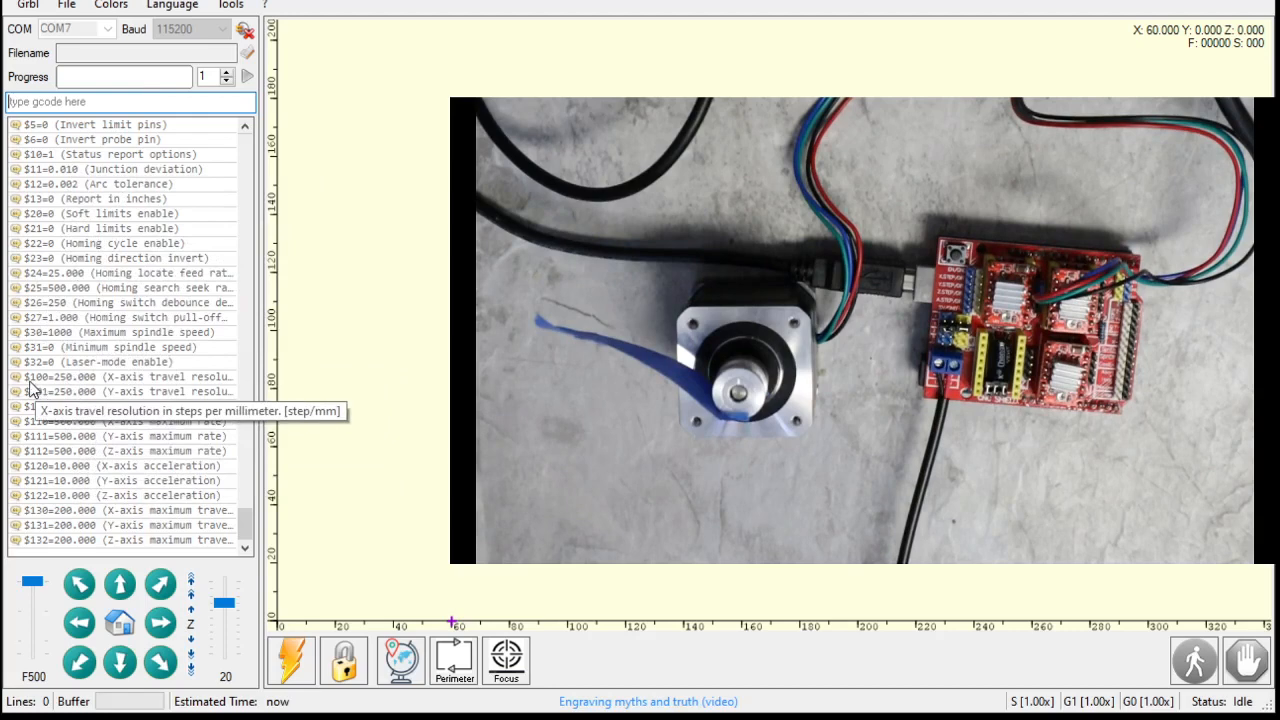
mouse_move(8, 388)
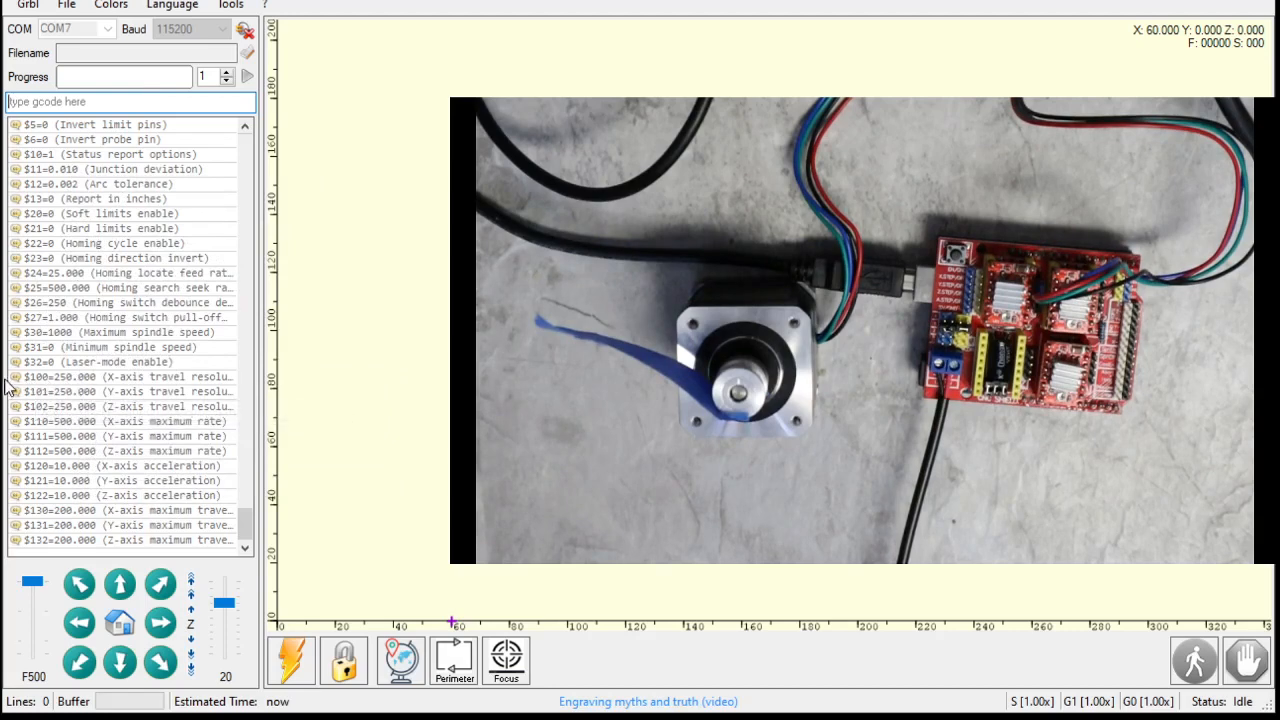
mouse_move(42, 390)
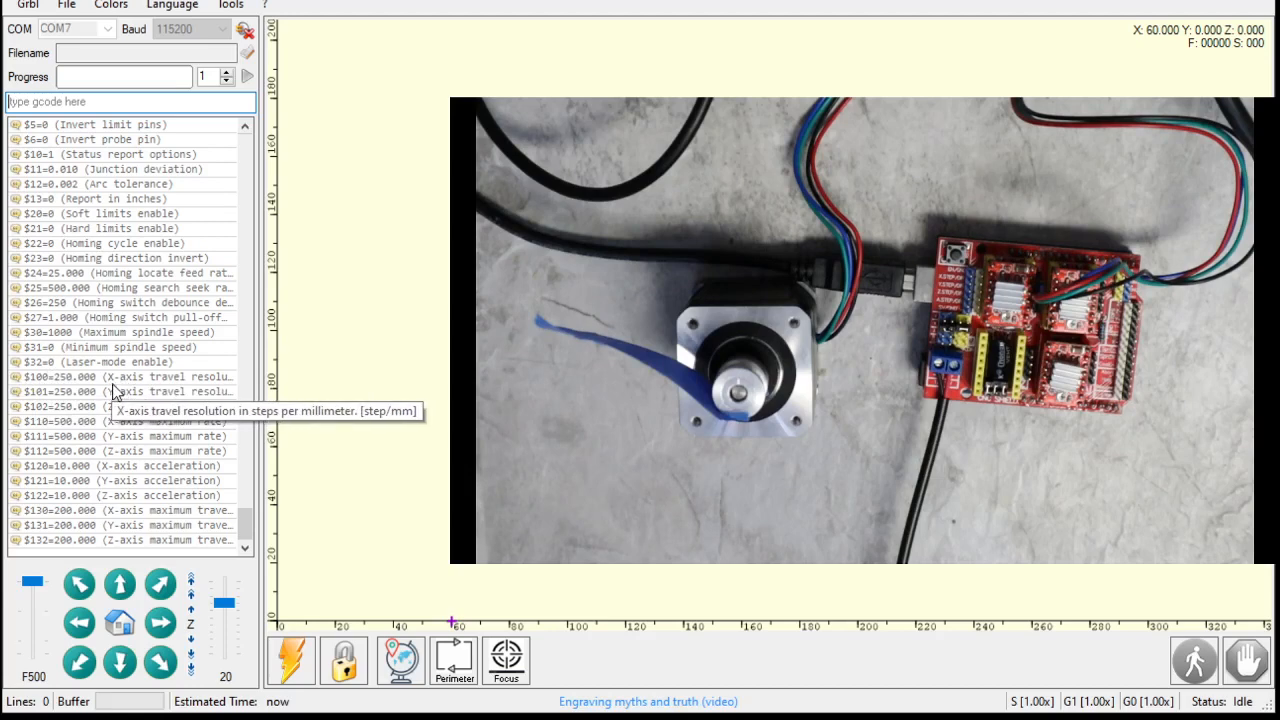
mouse_move(166, 388)
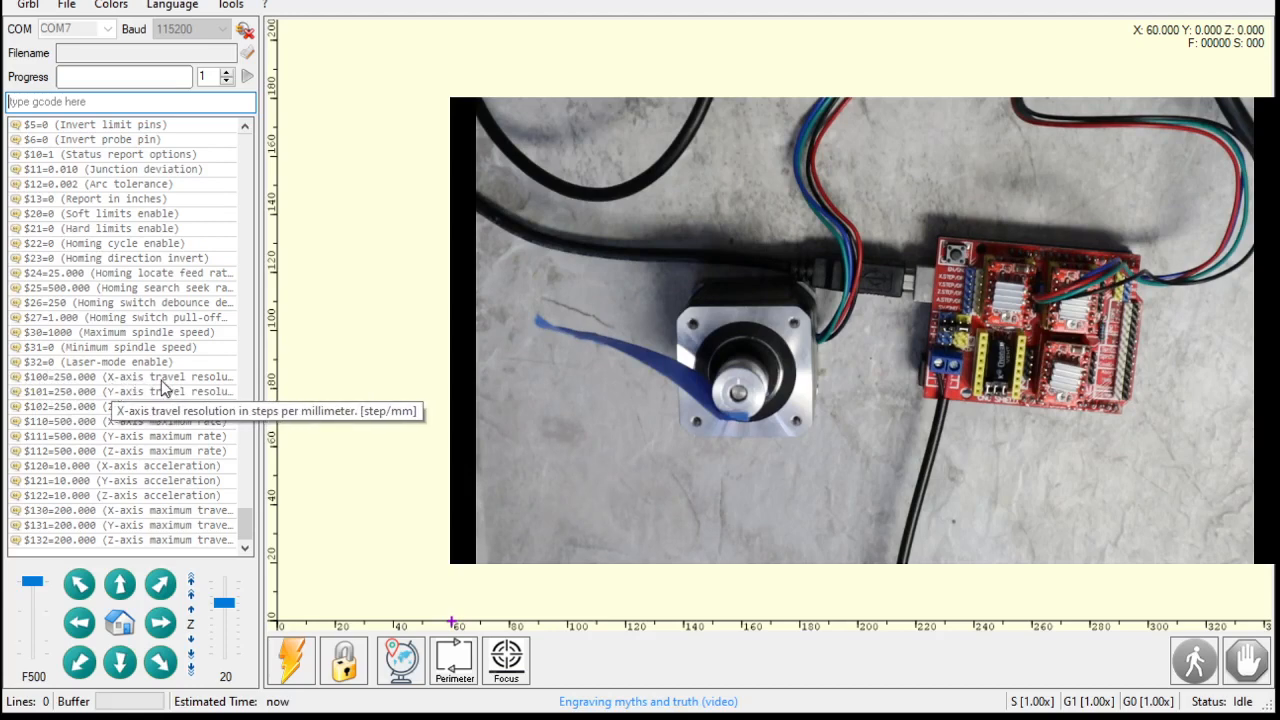
mouse_move(176, 390)
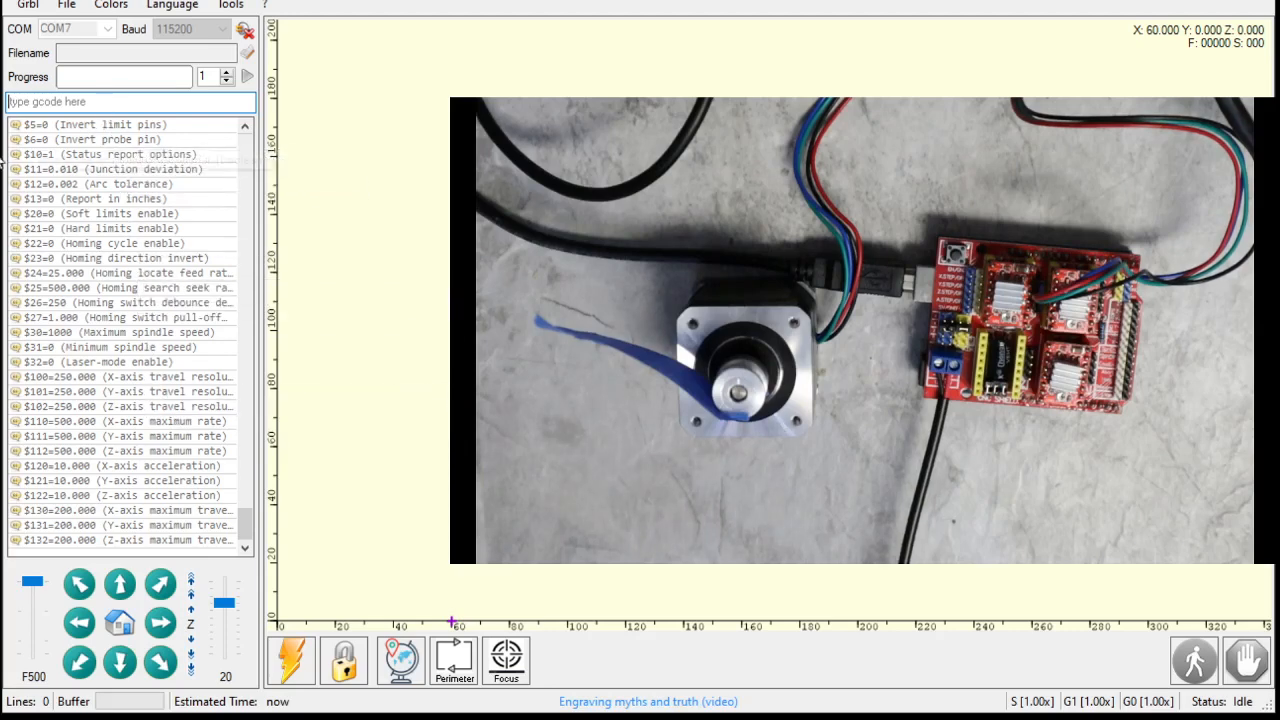
mouse_move(120, 384)
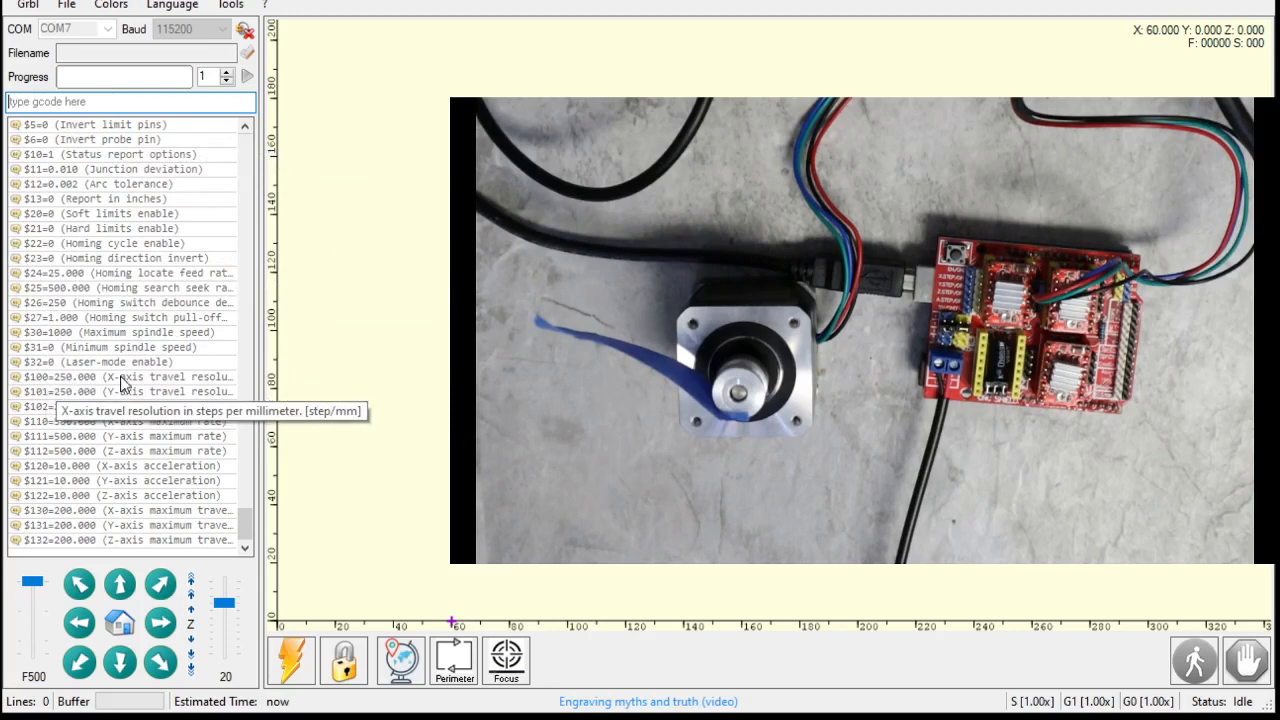
mouse_move(170, 158)
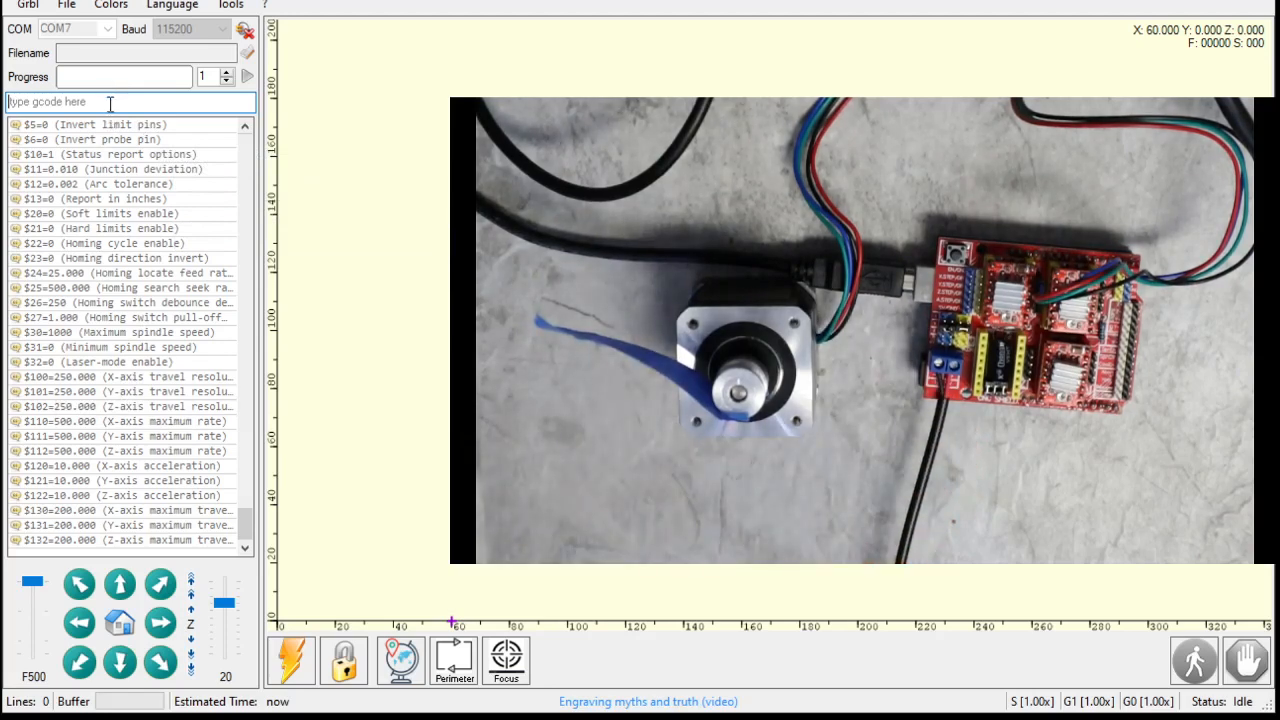
text($)
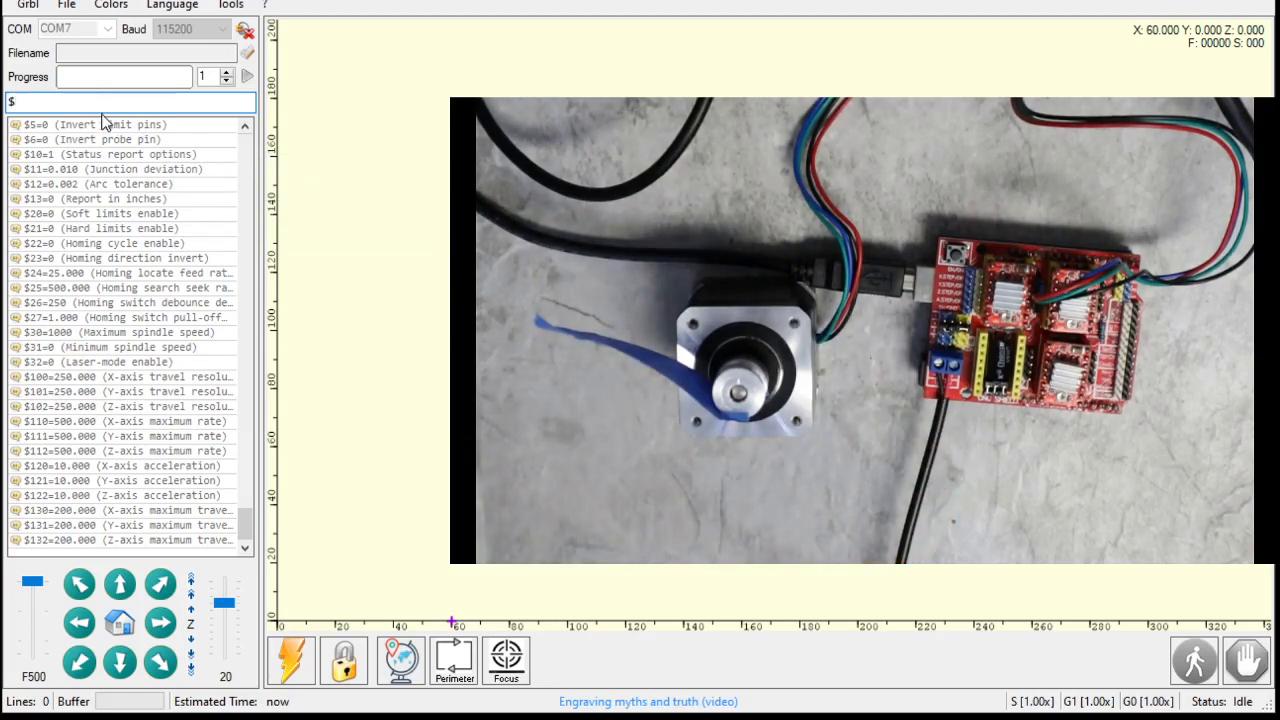
text(100=)
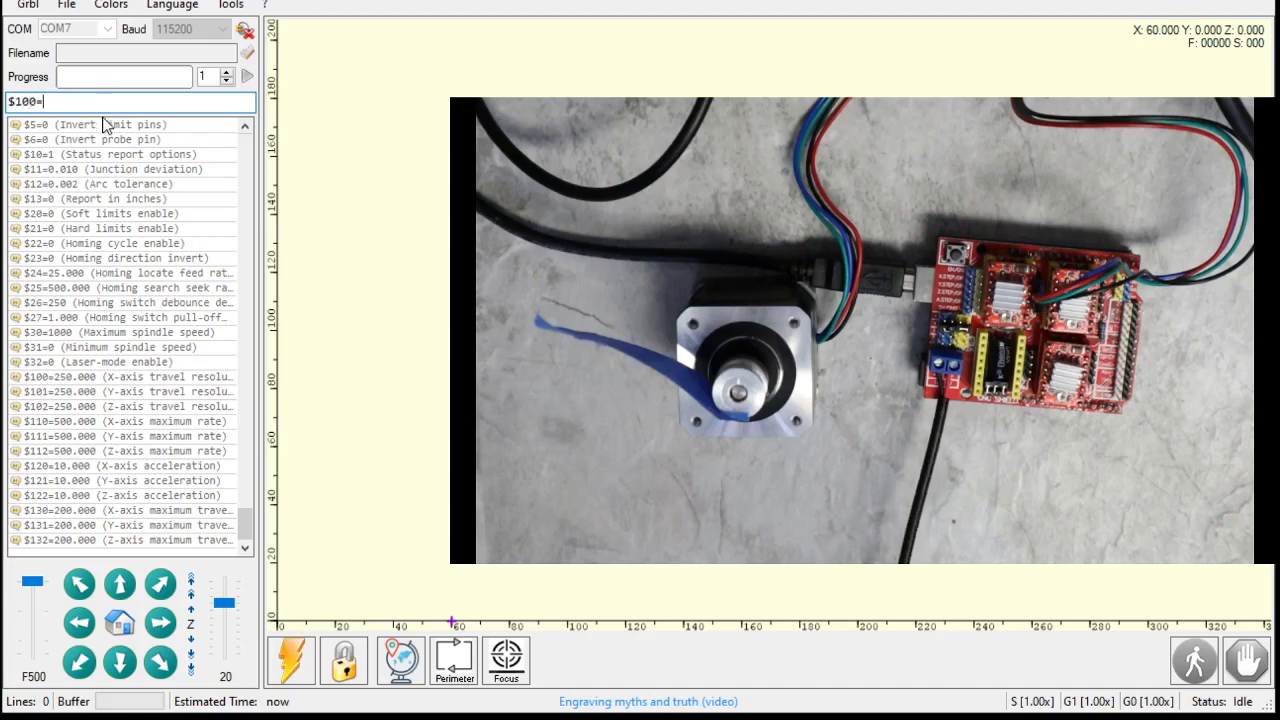
text(8)
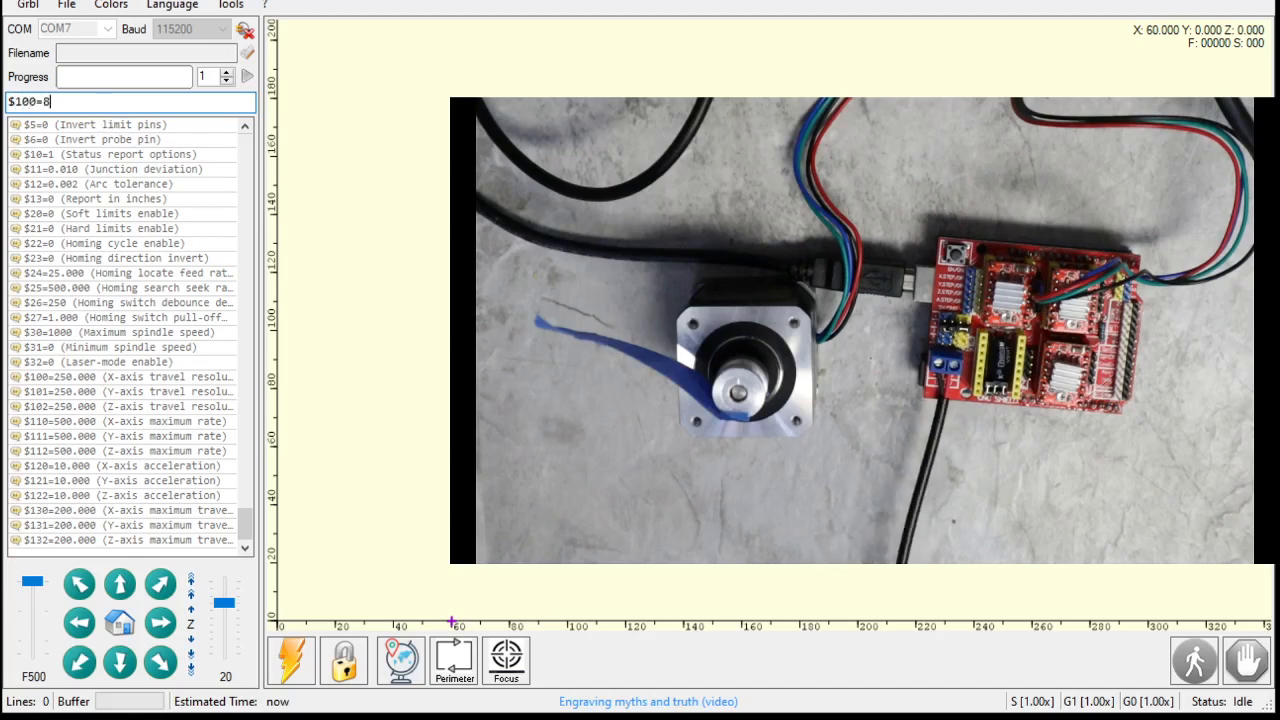
text(0)
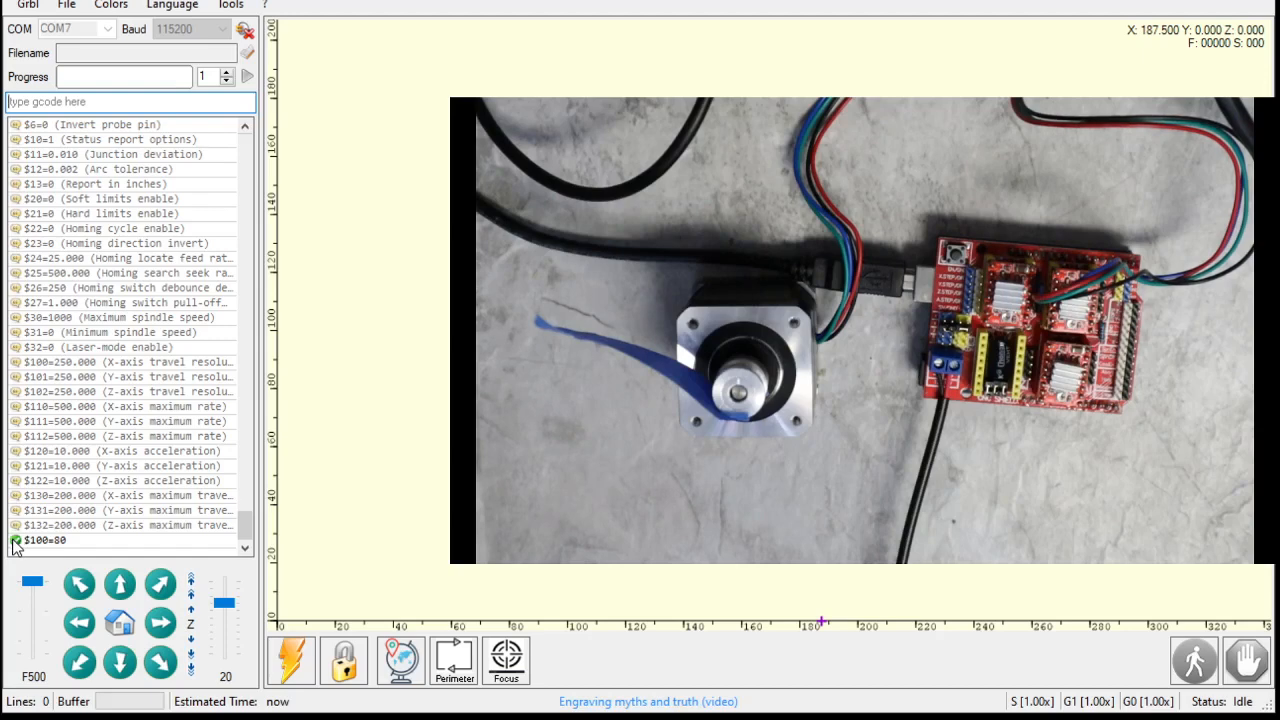
mouse_move(70, 394)
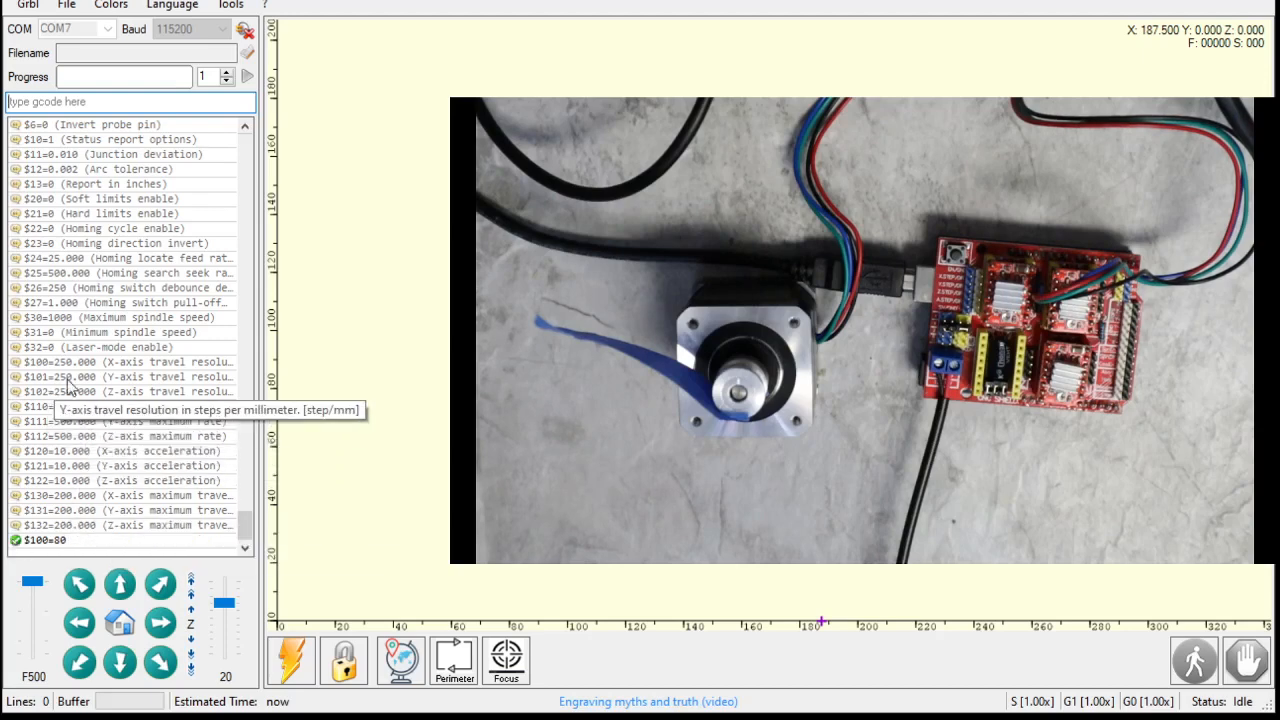
mouse_move(108, 348)
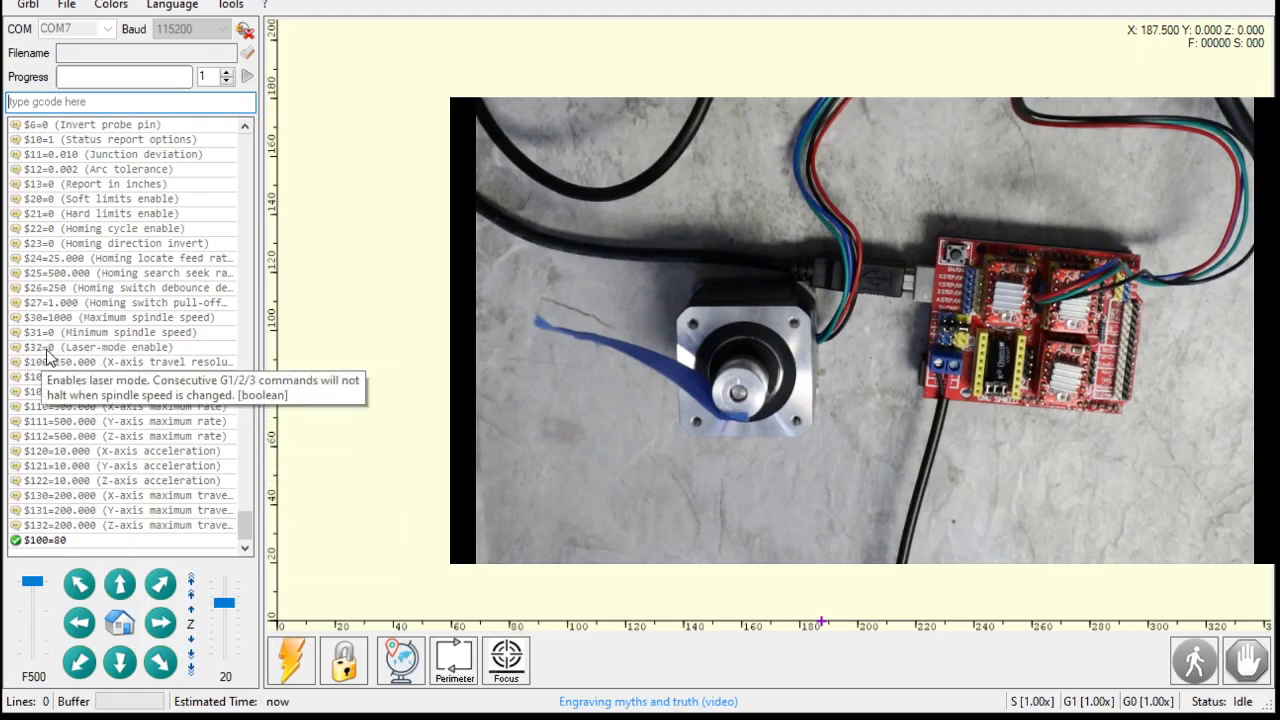
mouse_move(82, 332)
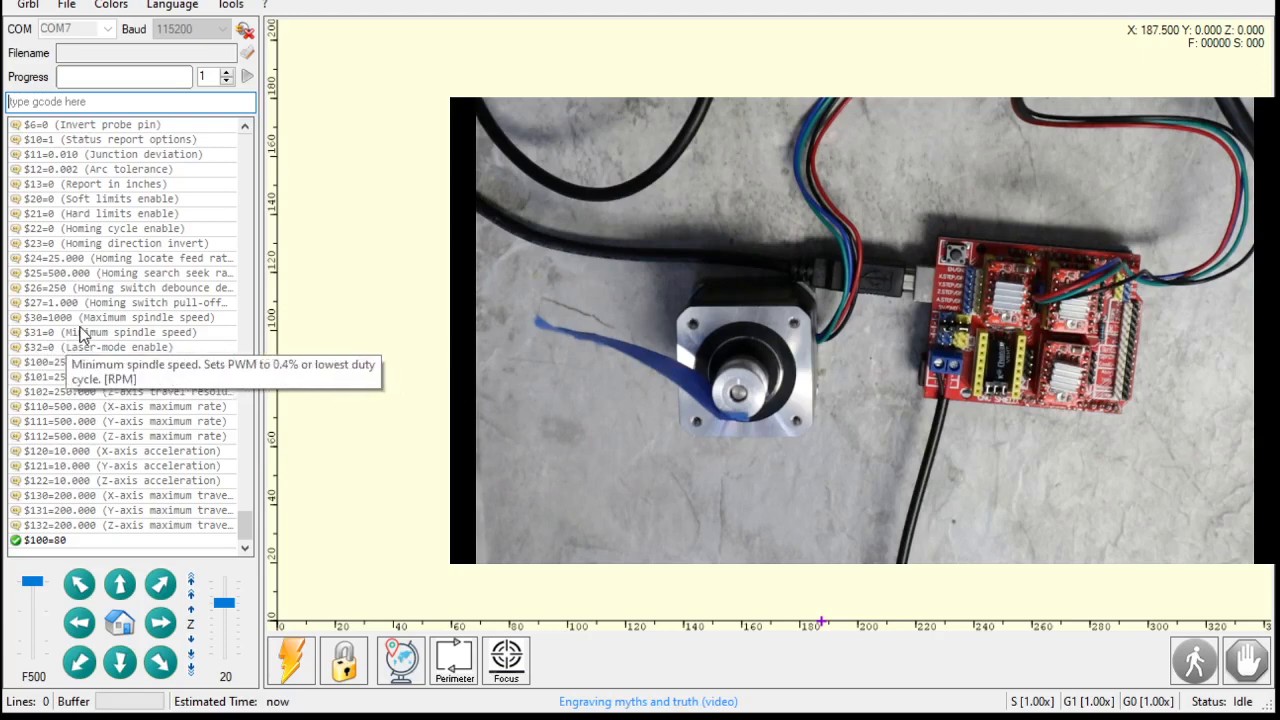
mouse_move(108, 348)
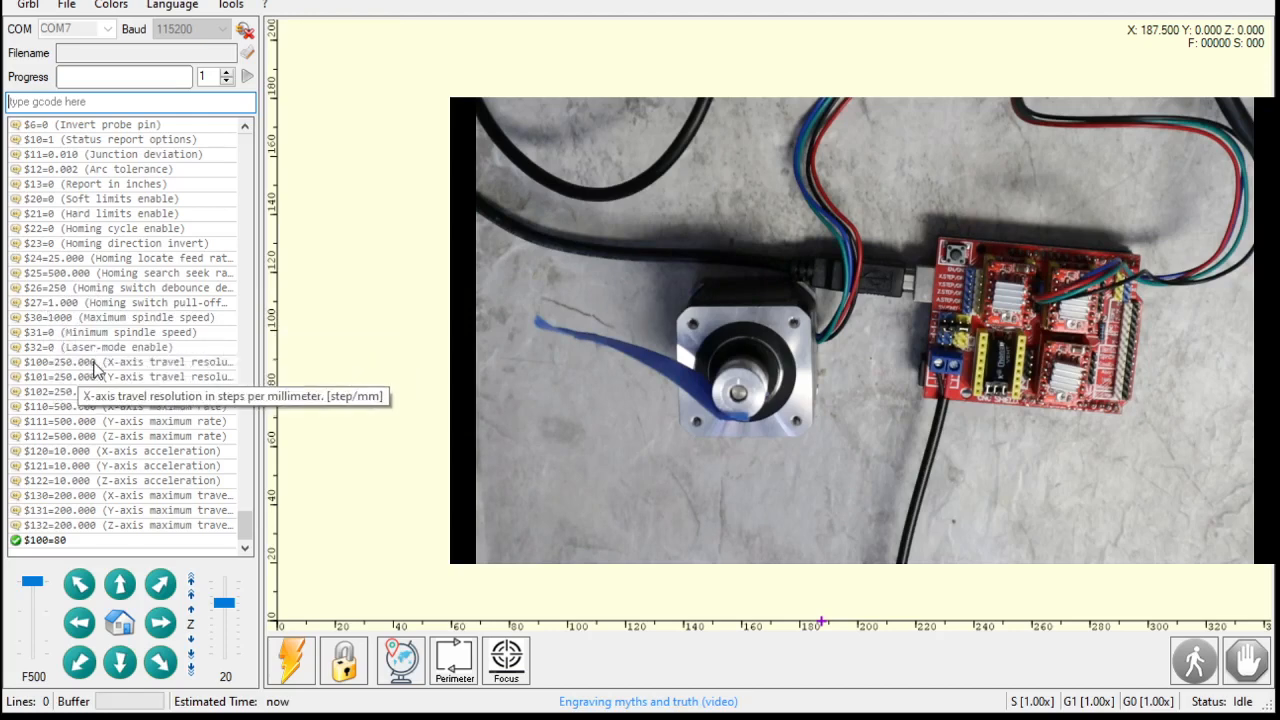
mouse_move(78, 554)
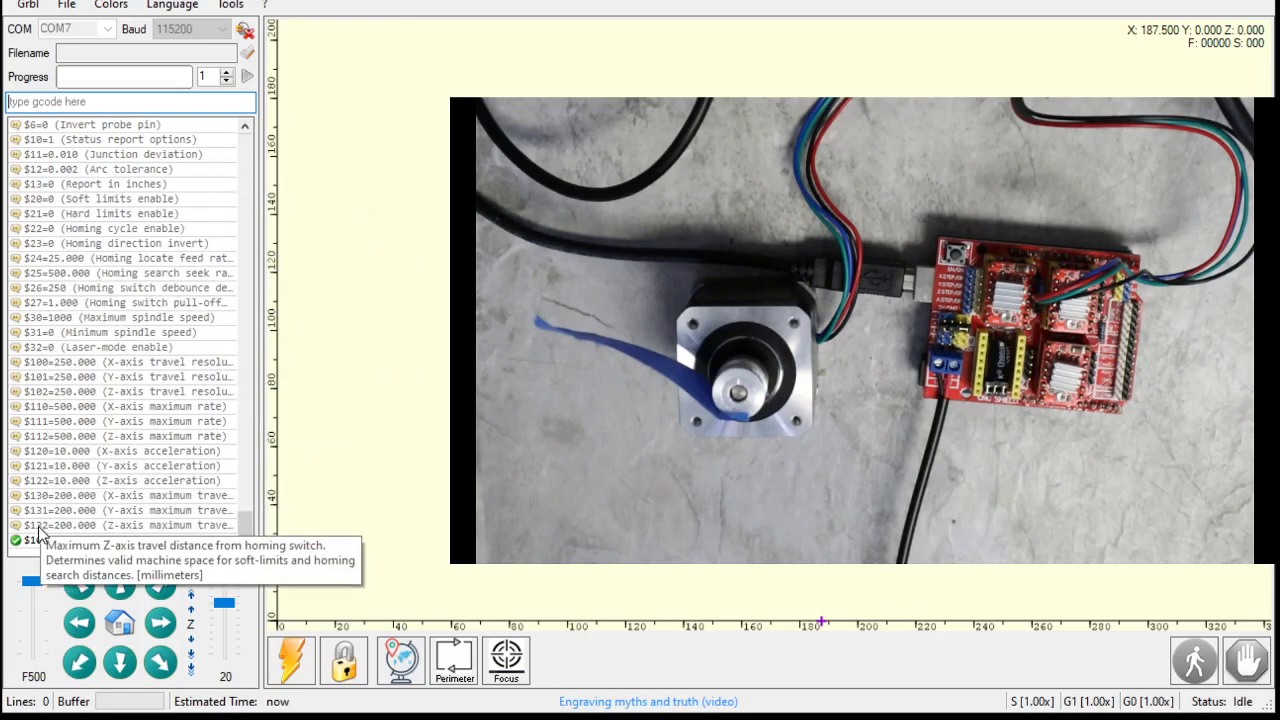
mouse_move(84, 264)
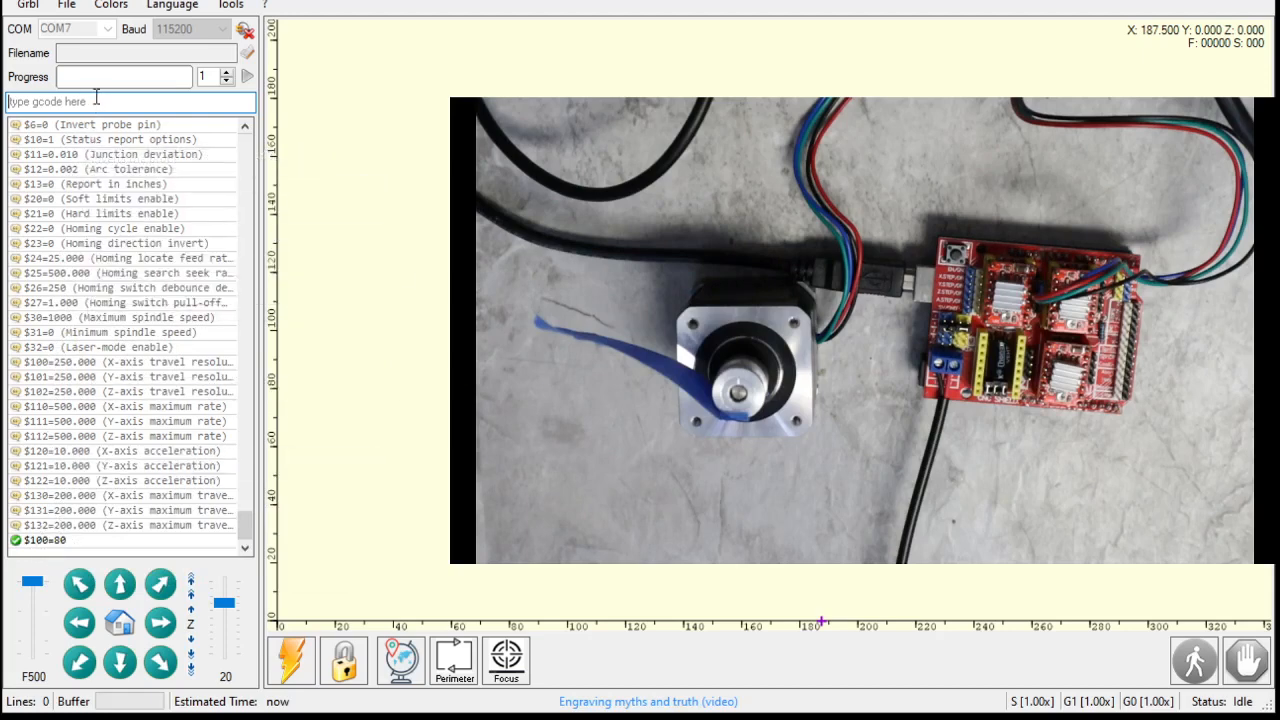
Step: Jog the X axis back to position 0 at F500, then soft-reset the controller once idle
text($$)
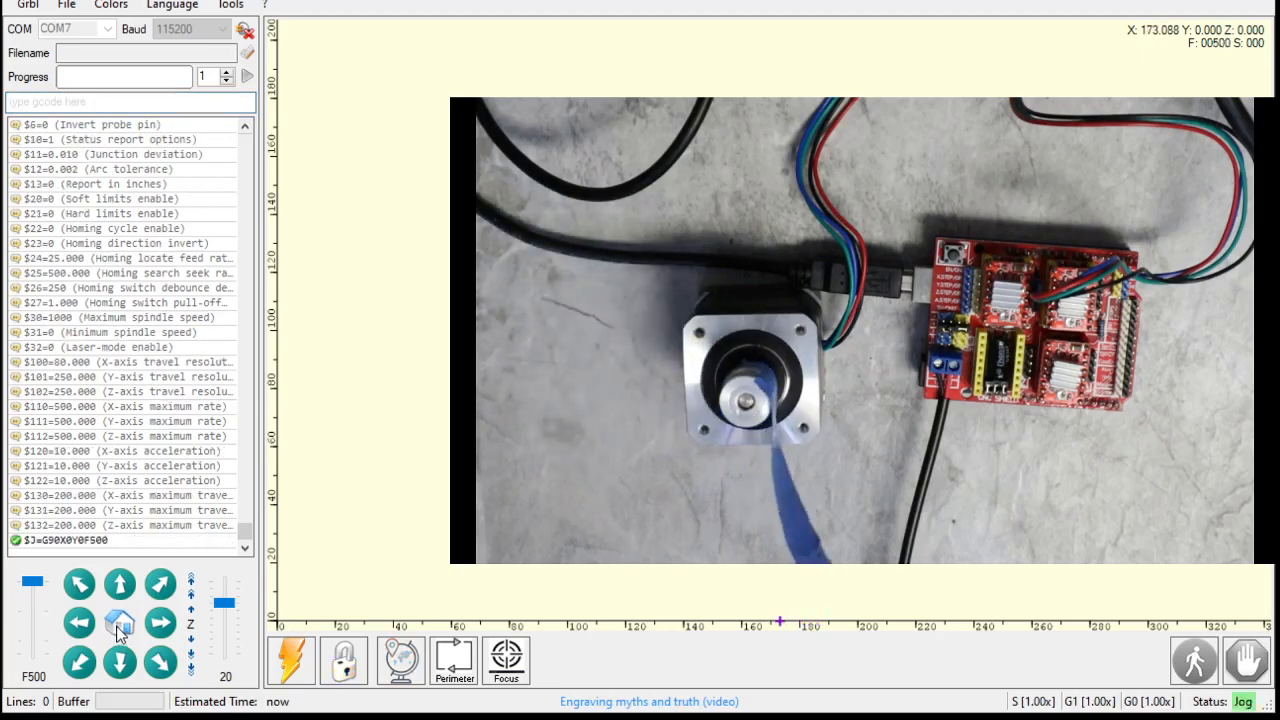
click(76, 636)
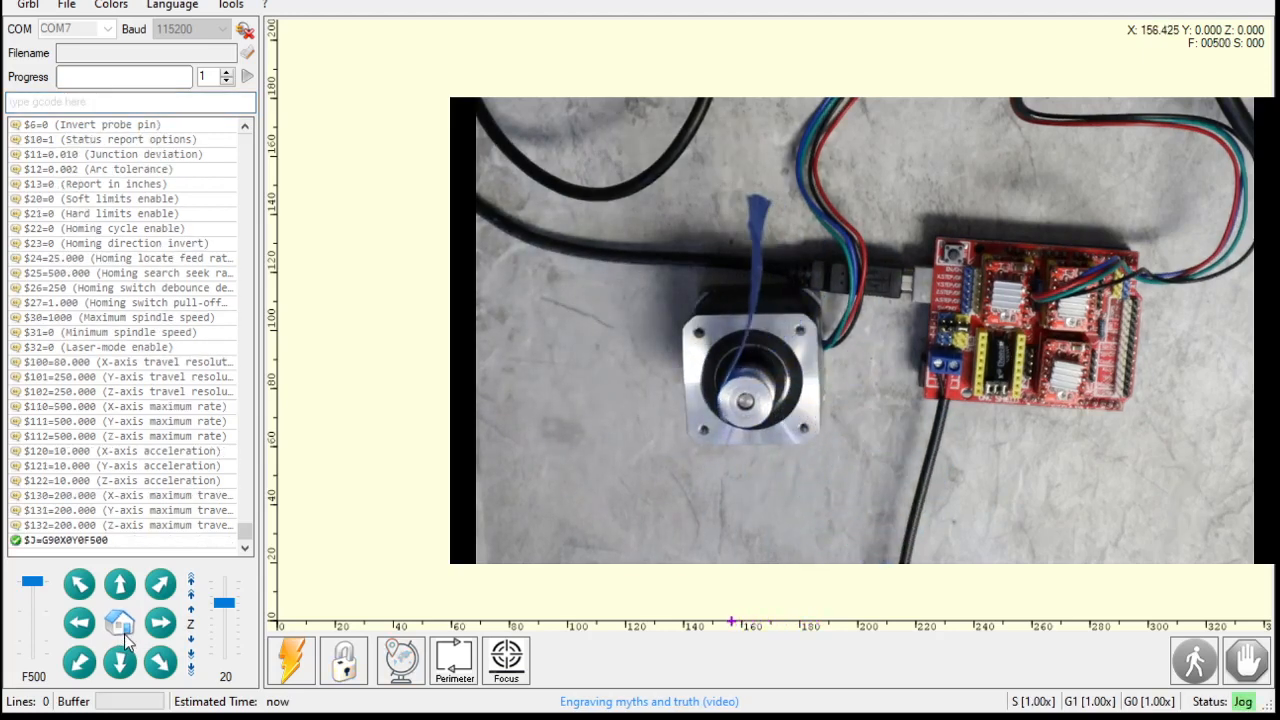
click(70, 632)
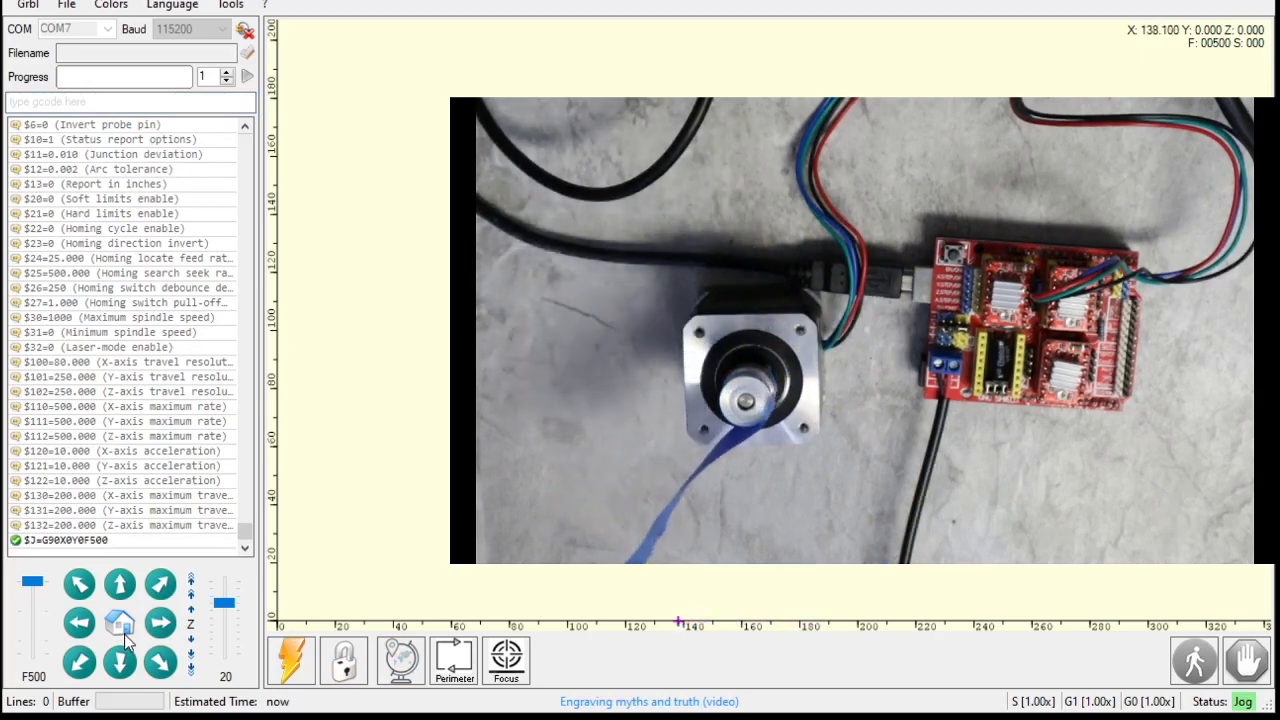
click(76, 620)
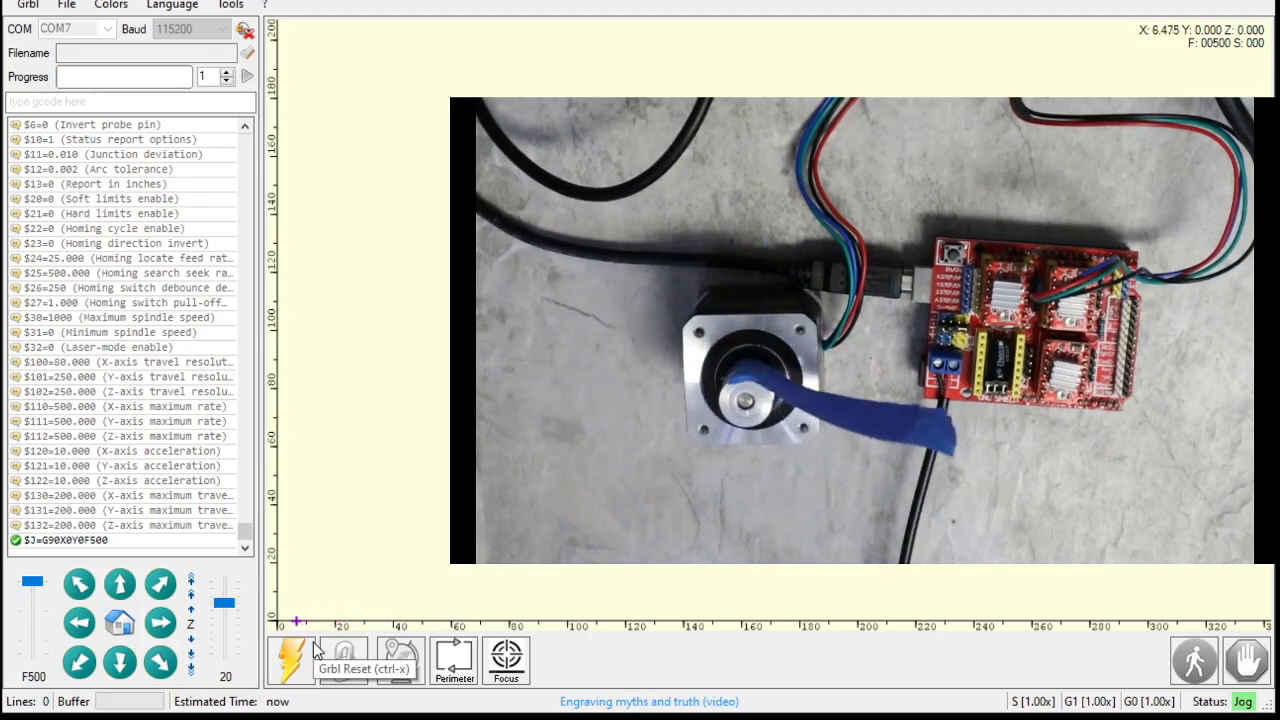
click(292, 660)
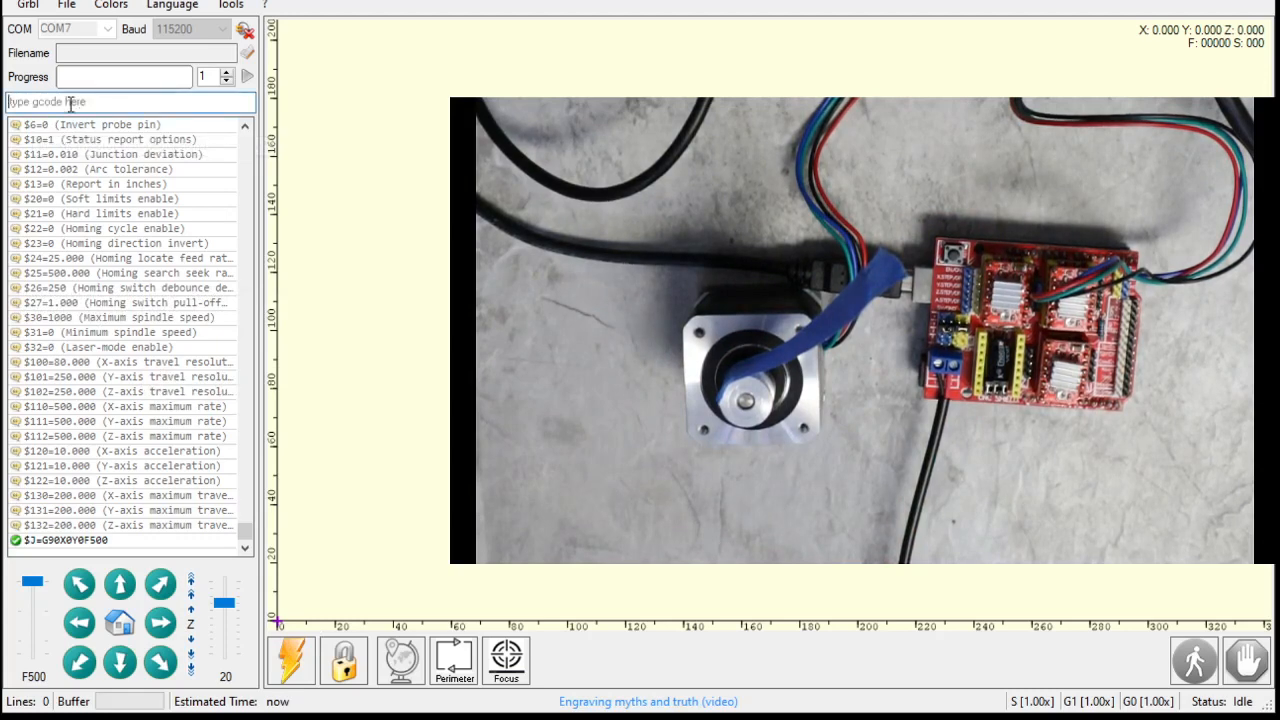
Step: Send G0X40 to rapid-move the X axis to 40 mm, turning the motor shaft
text(G0X)
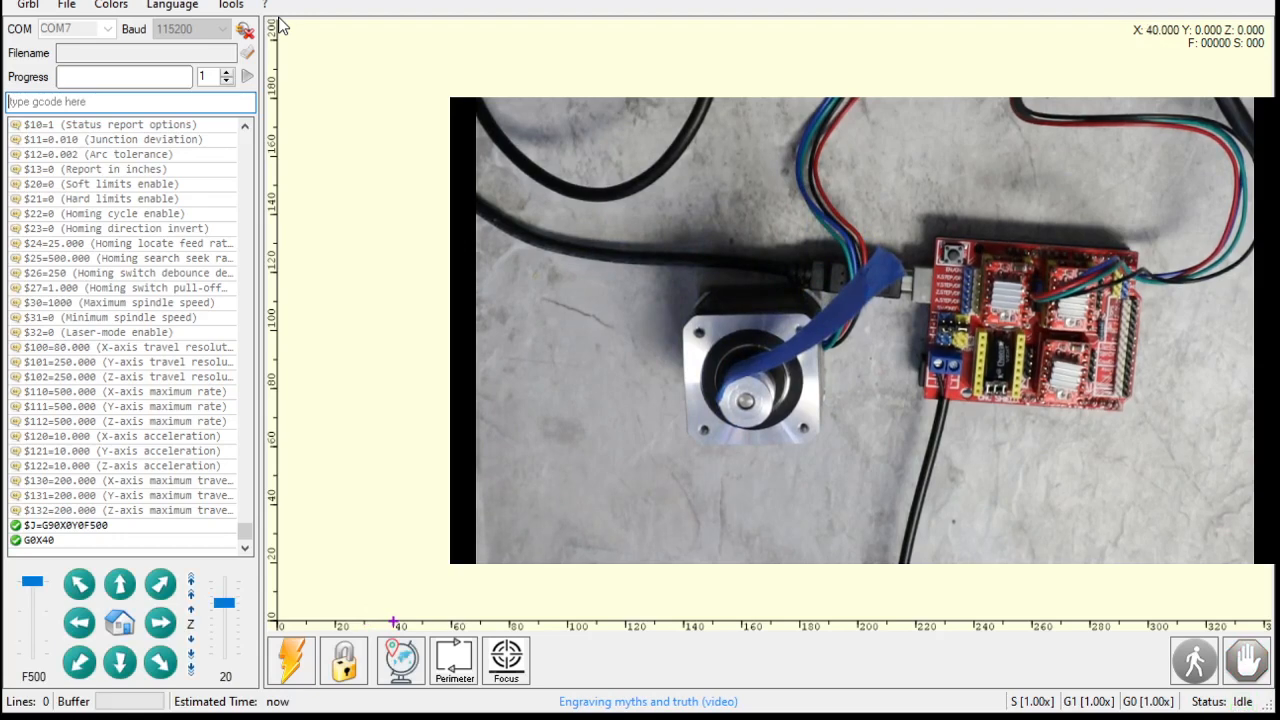
mouse_move(304, 268)
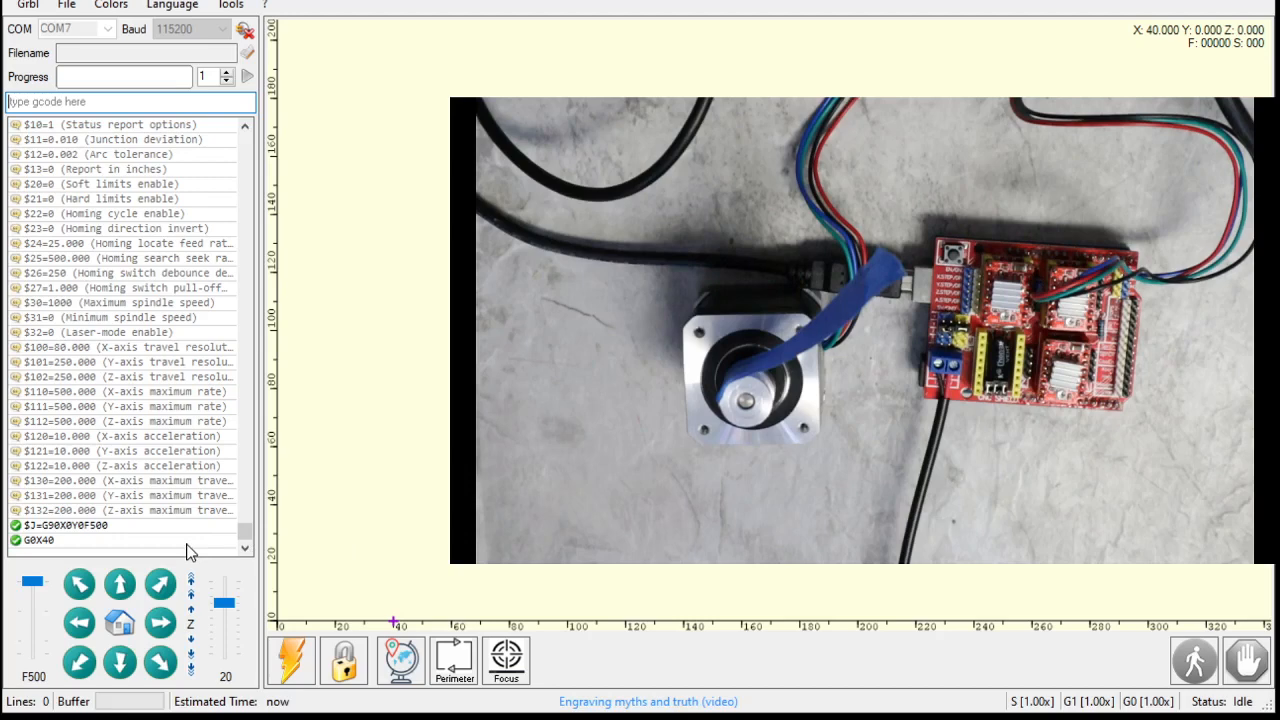
mouse_move(232, 450)
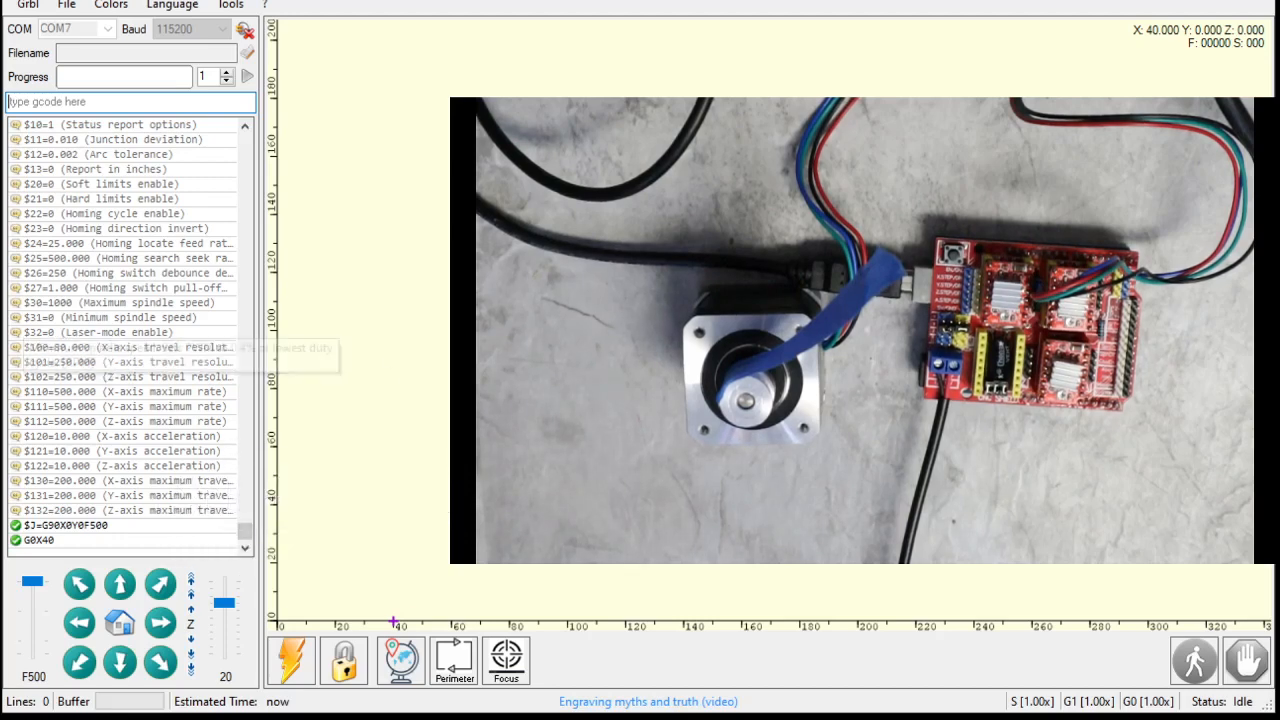
mouse_move(60, 362)
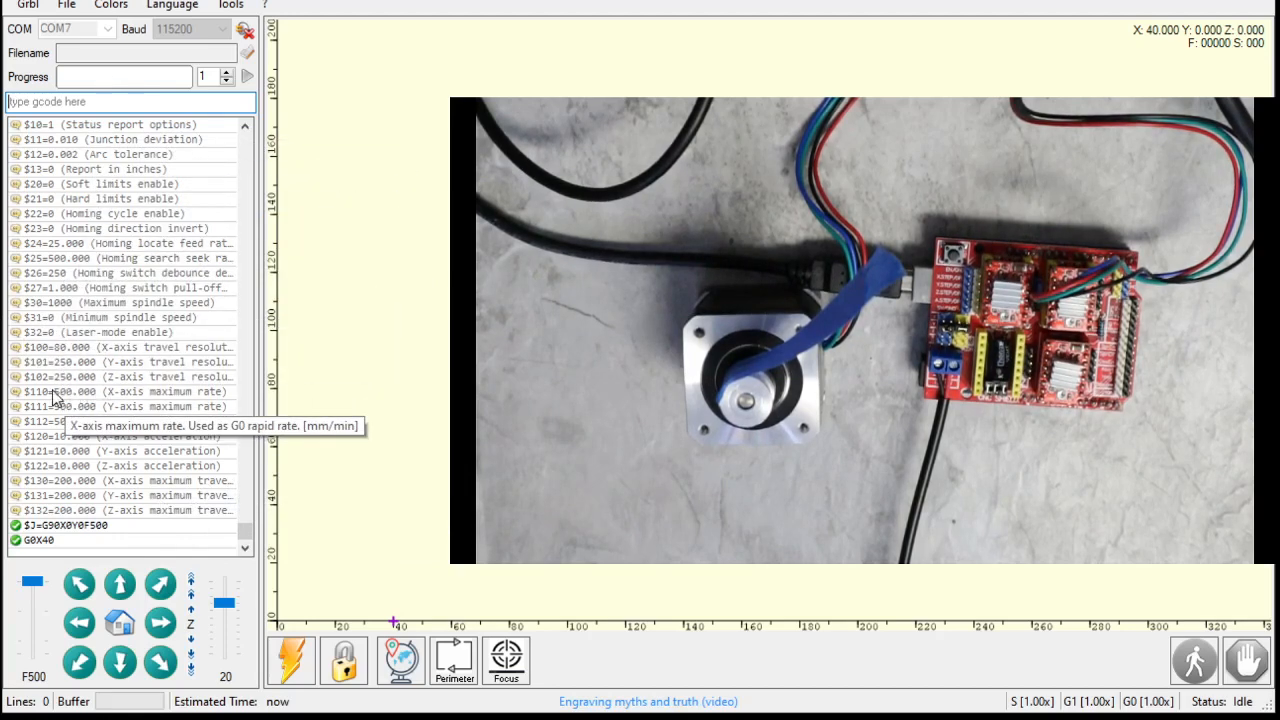
mouse_move(104, 418)
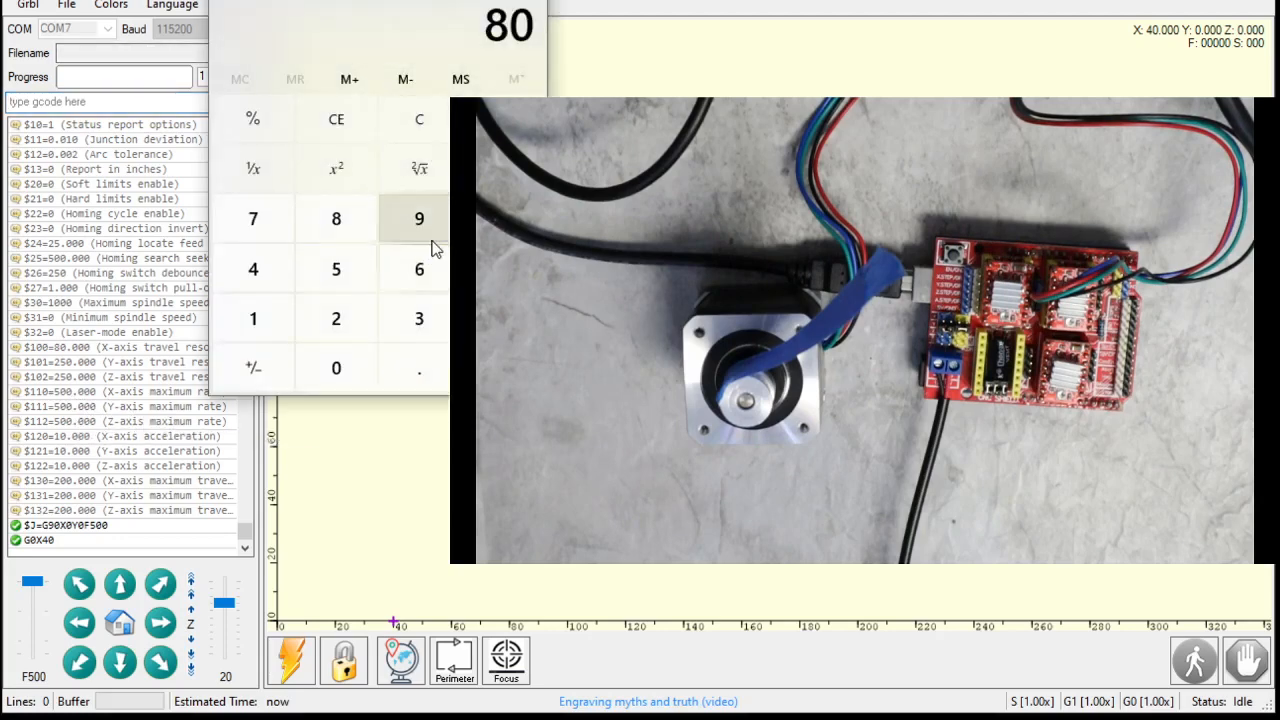
mouse_move(440, 208)
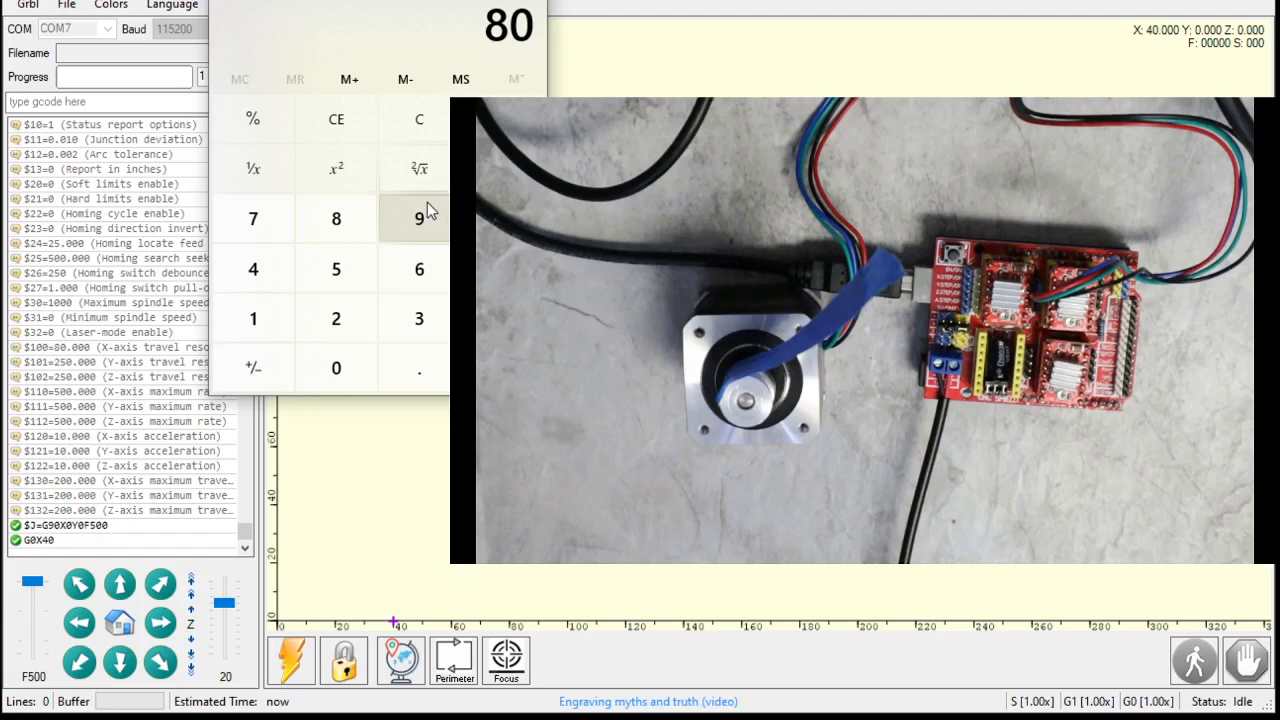
mouse_move(352, 42)
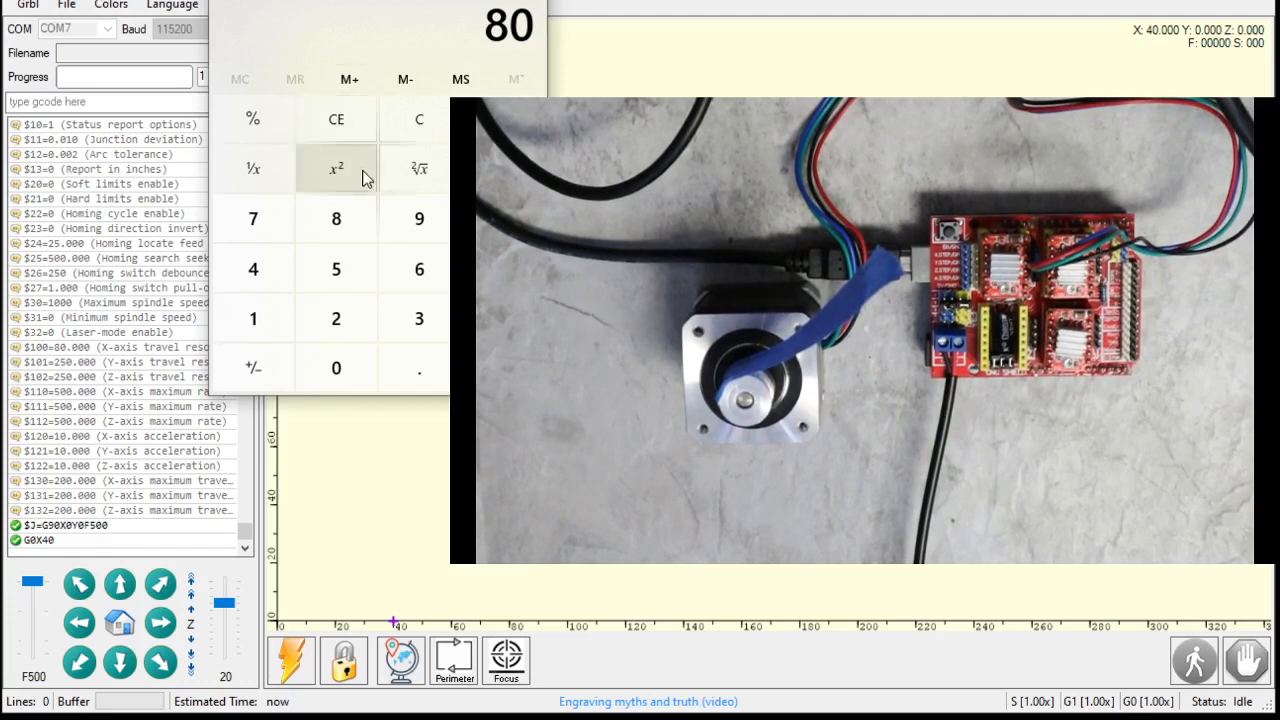
Step: Compute 30000 × 60 = 1,800,000, then ÷ 80 = 22,500 for the X maximum rate
click(416, 120)
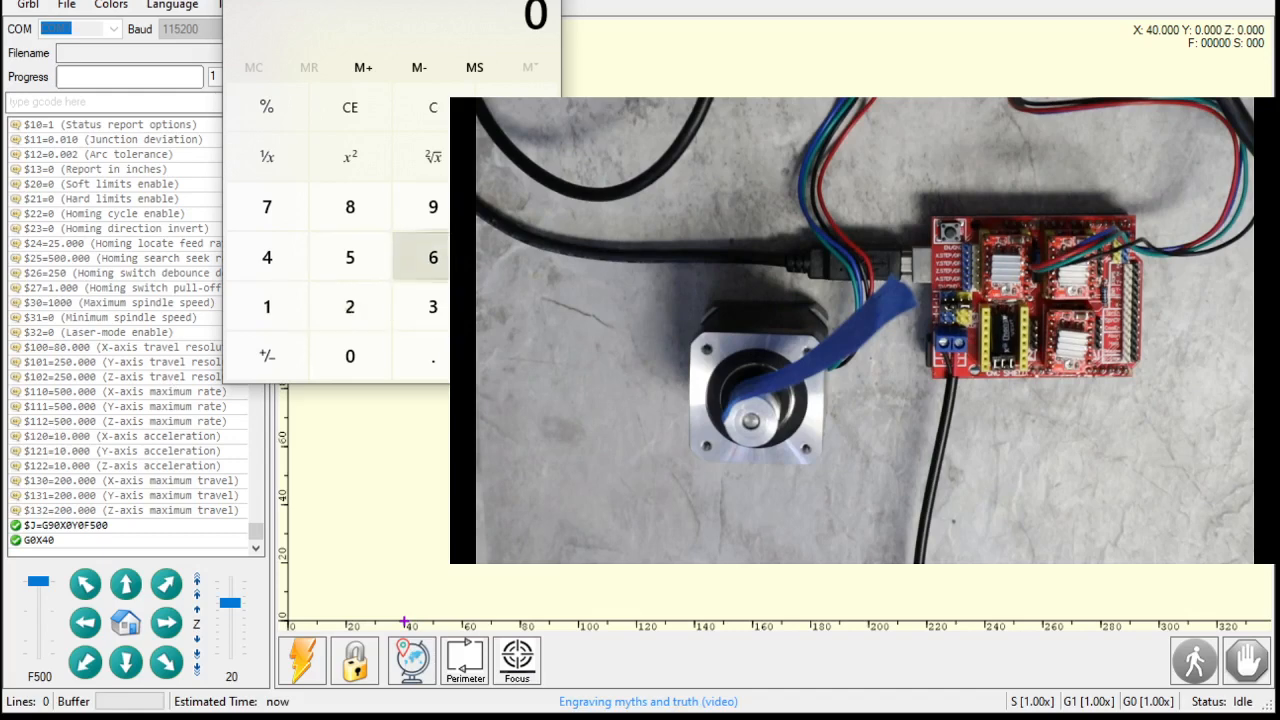
click(350, 356)
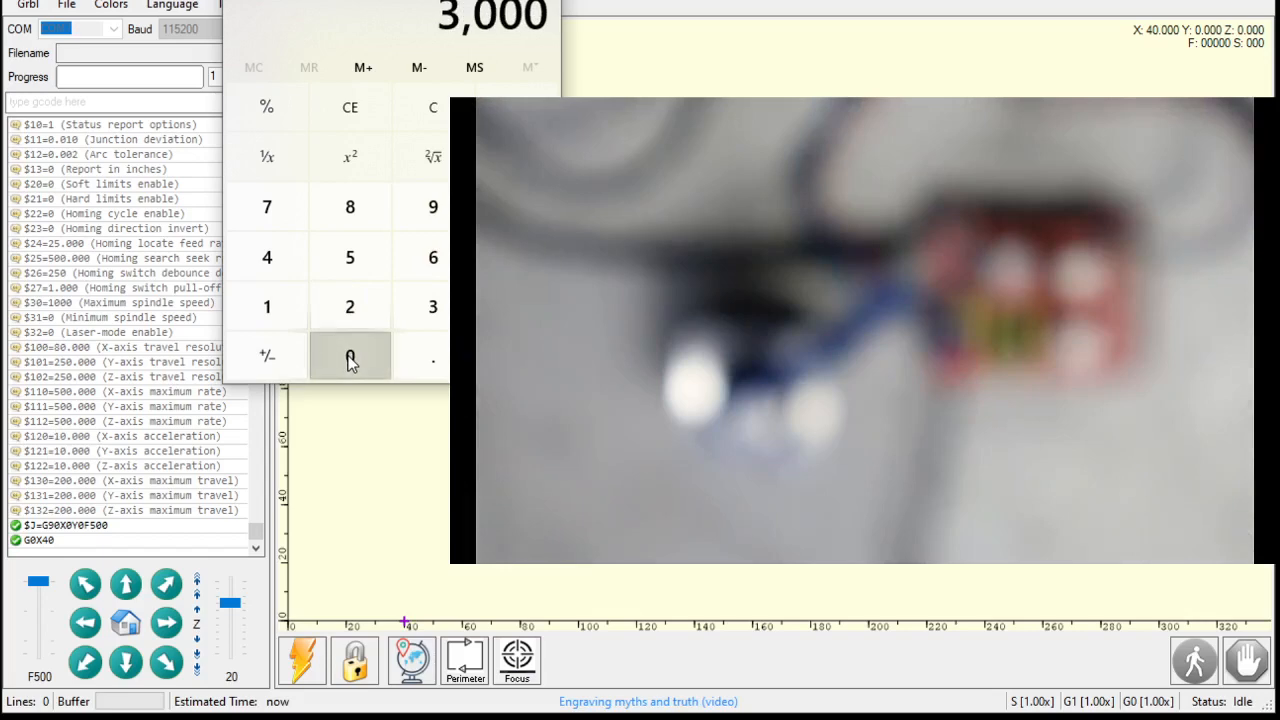
click(350, 356)
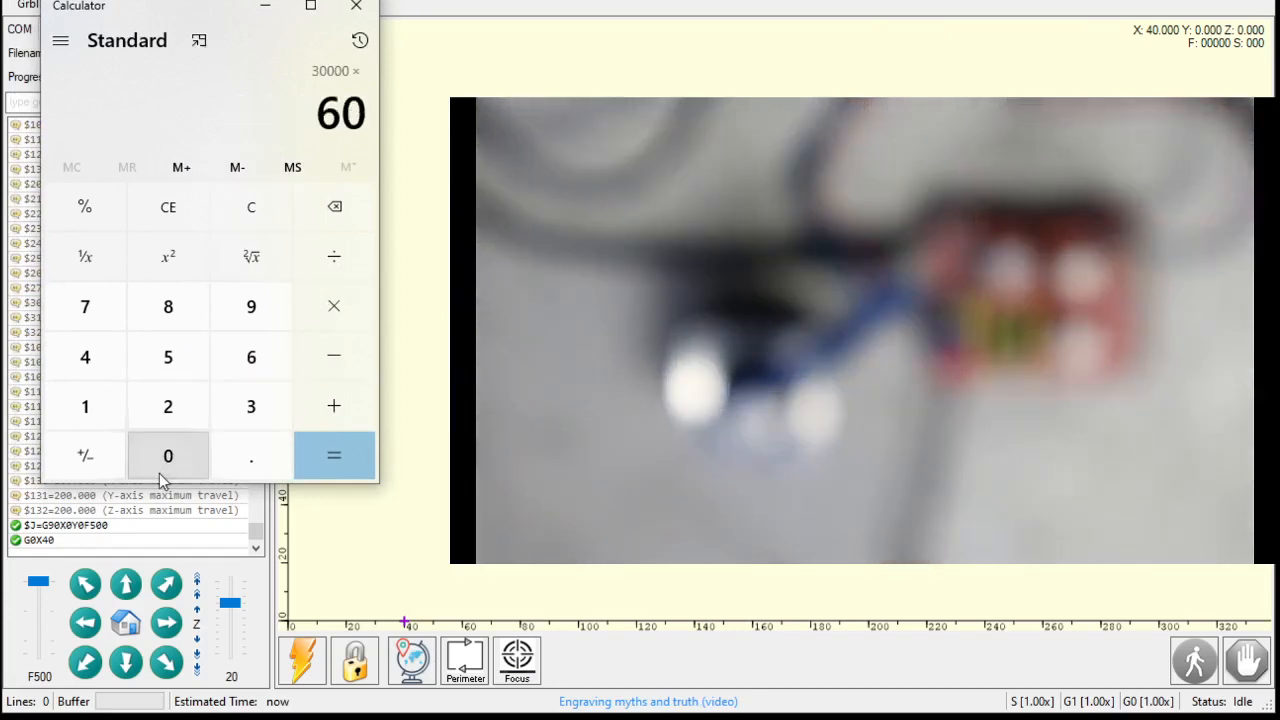
click(334, 456)
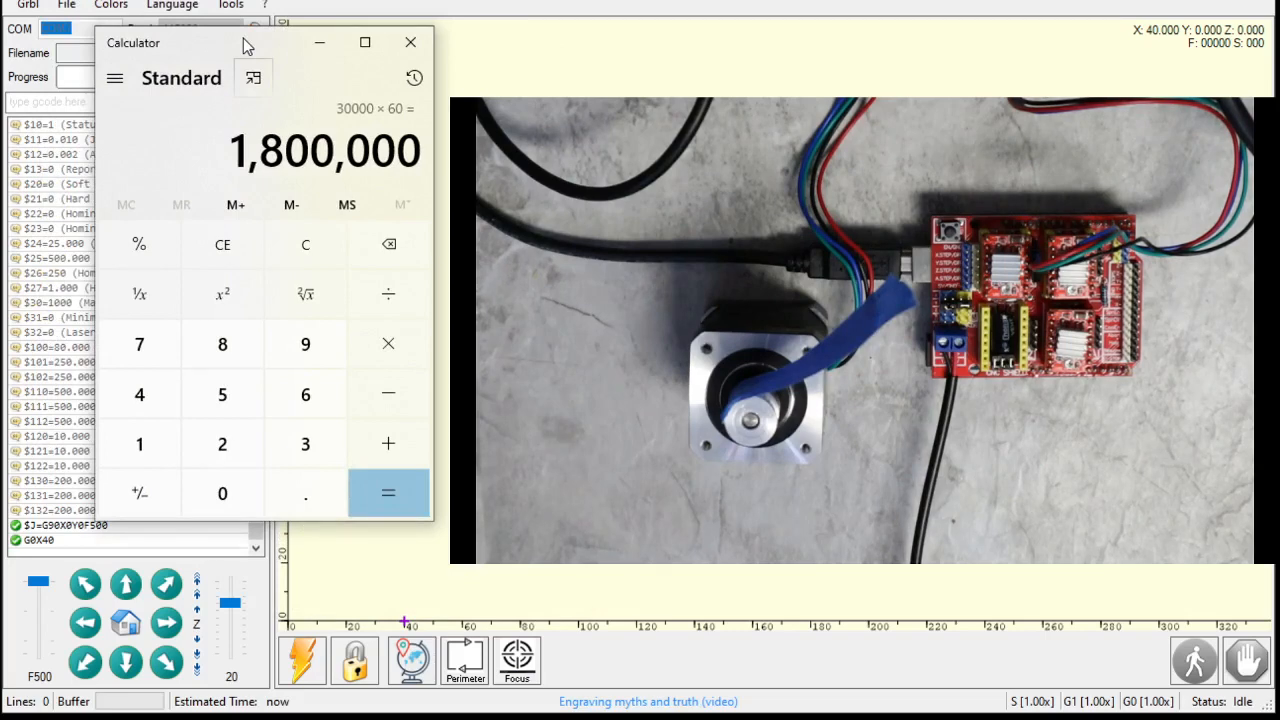
mouse_move(388, 292)
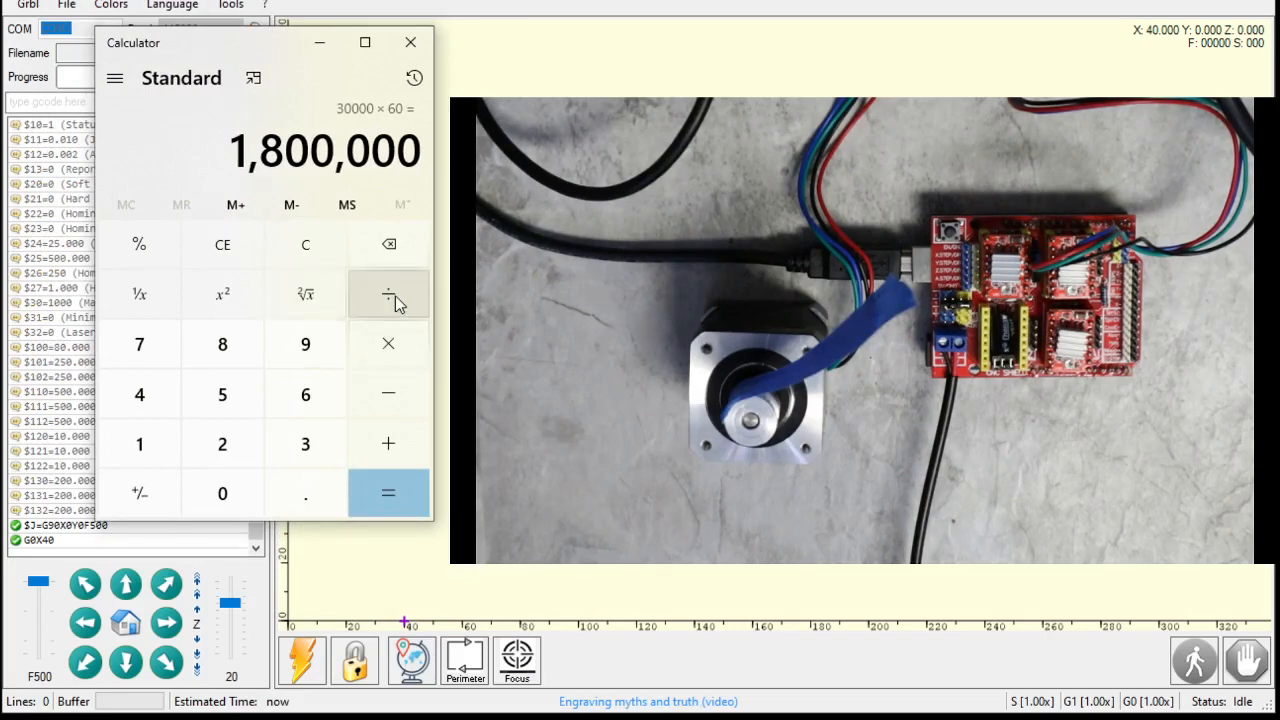
click(222, 492)
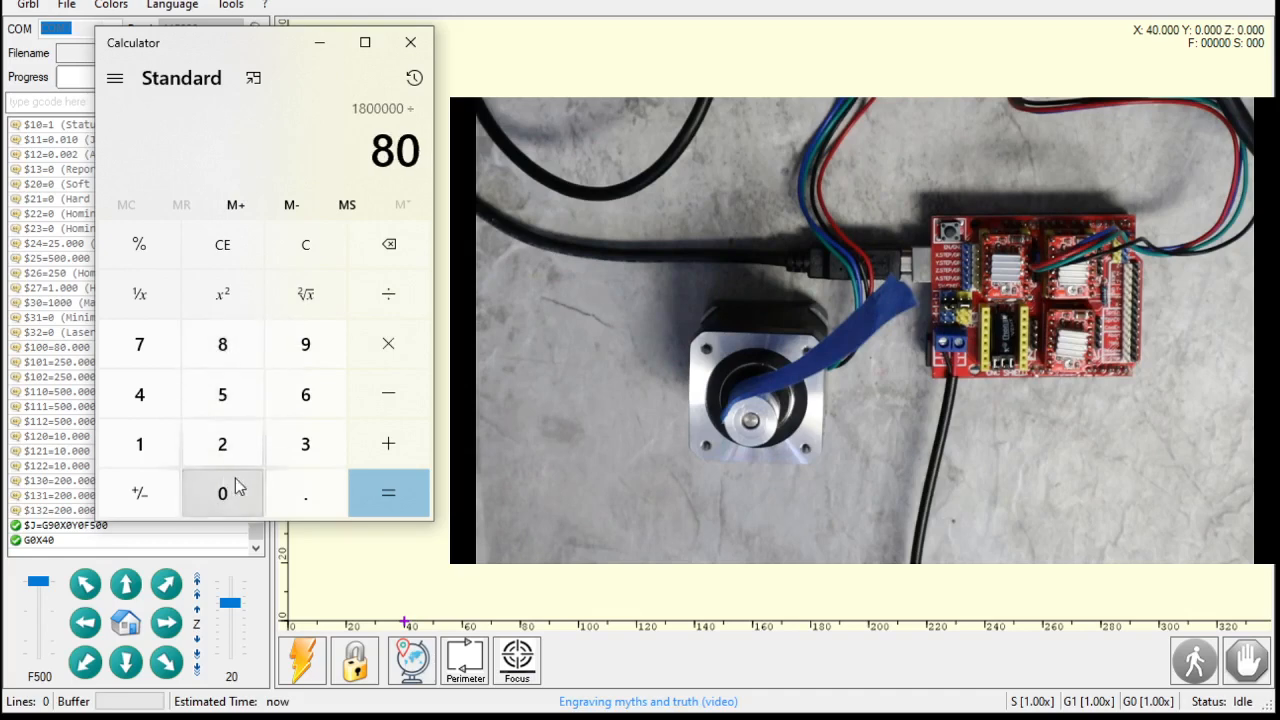
click(388, 492)
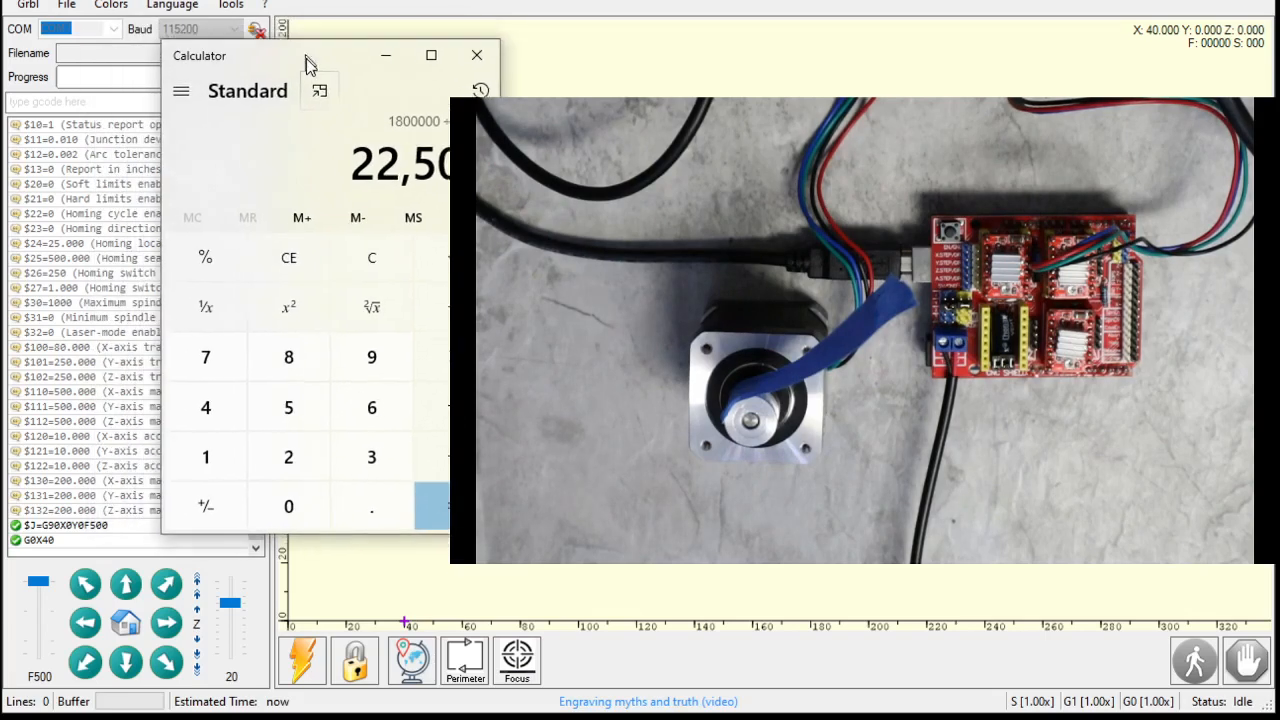
drag(310, 56, 342, 58)
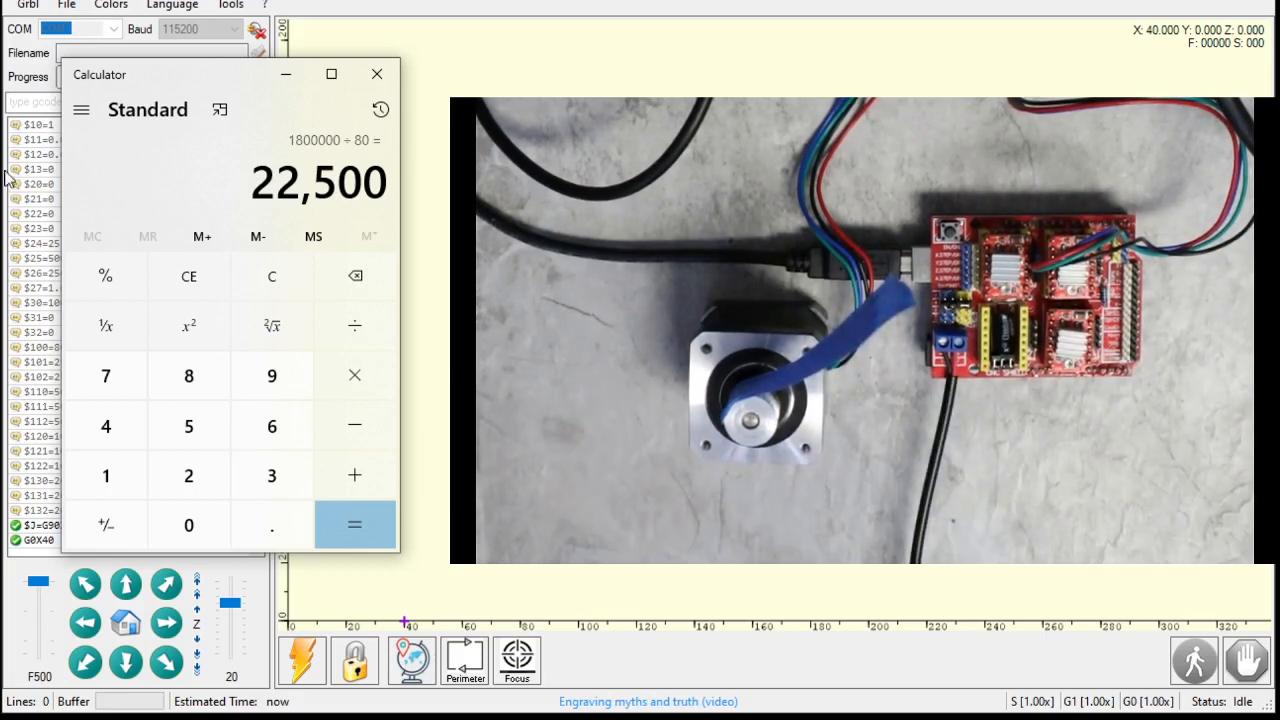
mouse_move(240, 128)
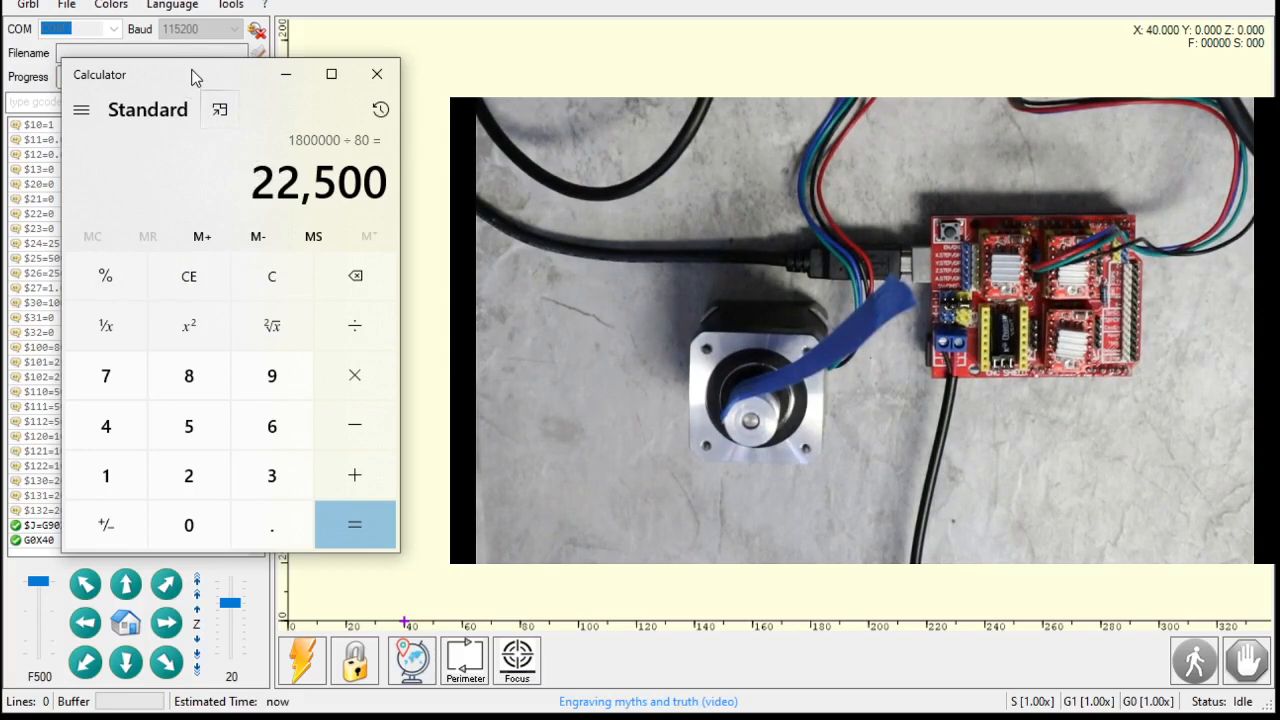
Step: Send $110=22500 to set the X-axis maximum rate, then start a 200 mm X+ jog
drag(196, 76, 184, 622)
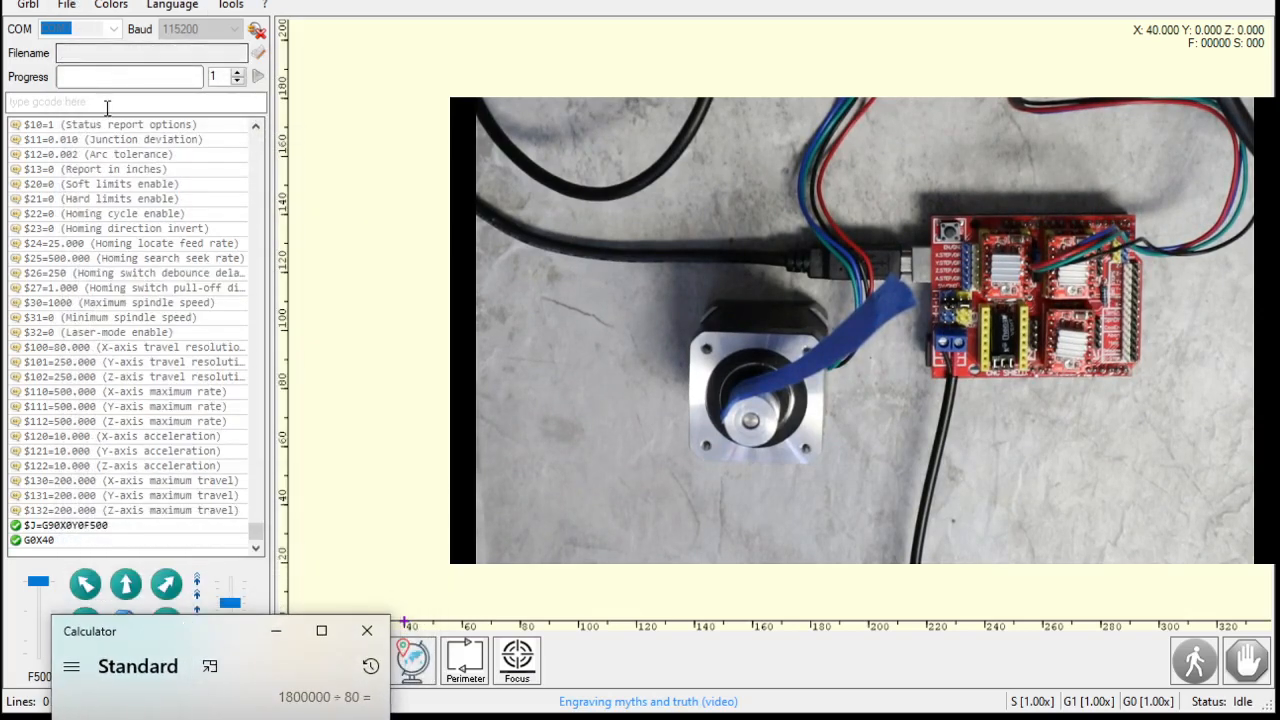
click(368, 630)
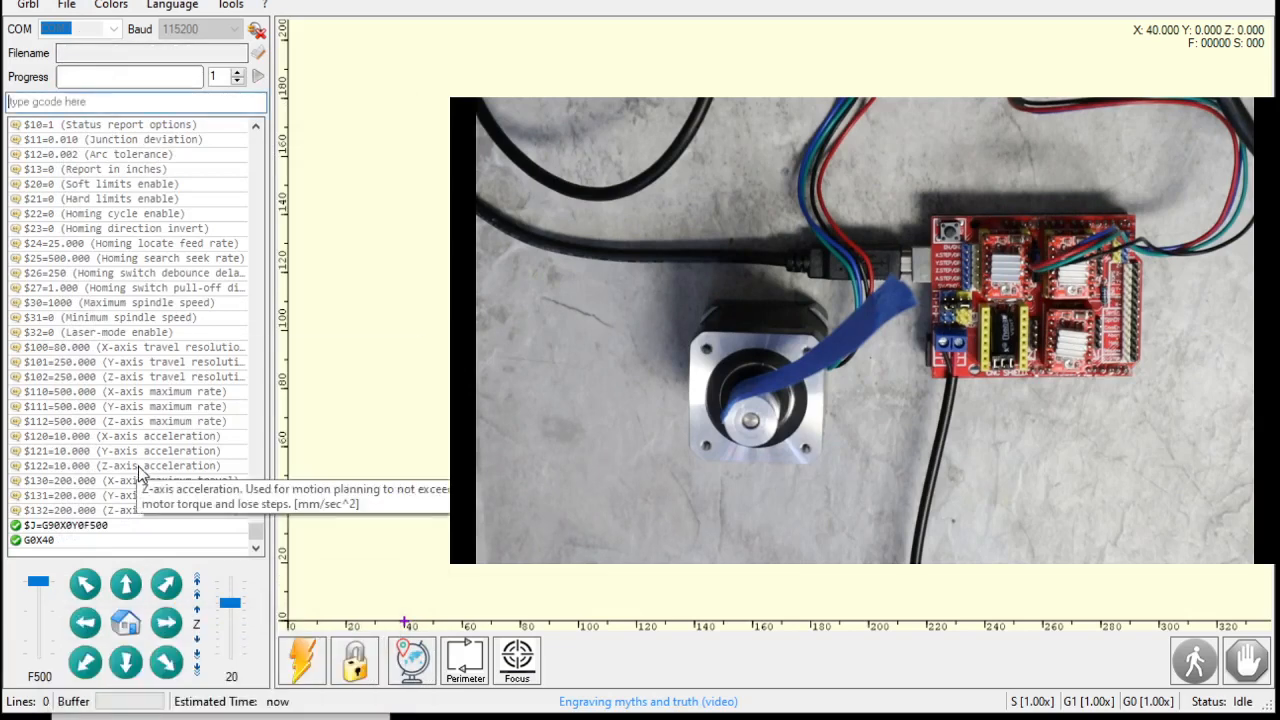
mouse_move(76, 406)
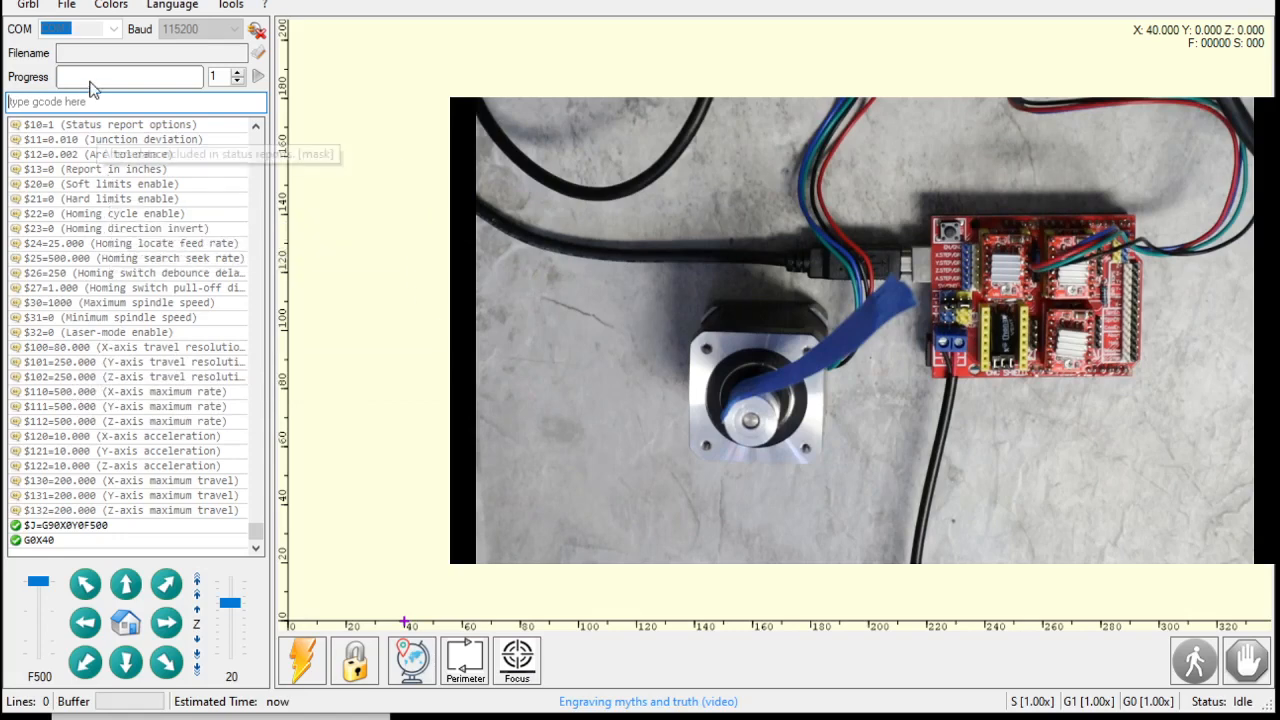
text($11)
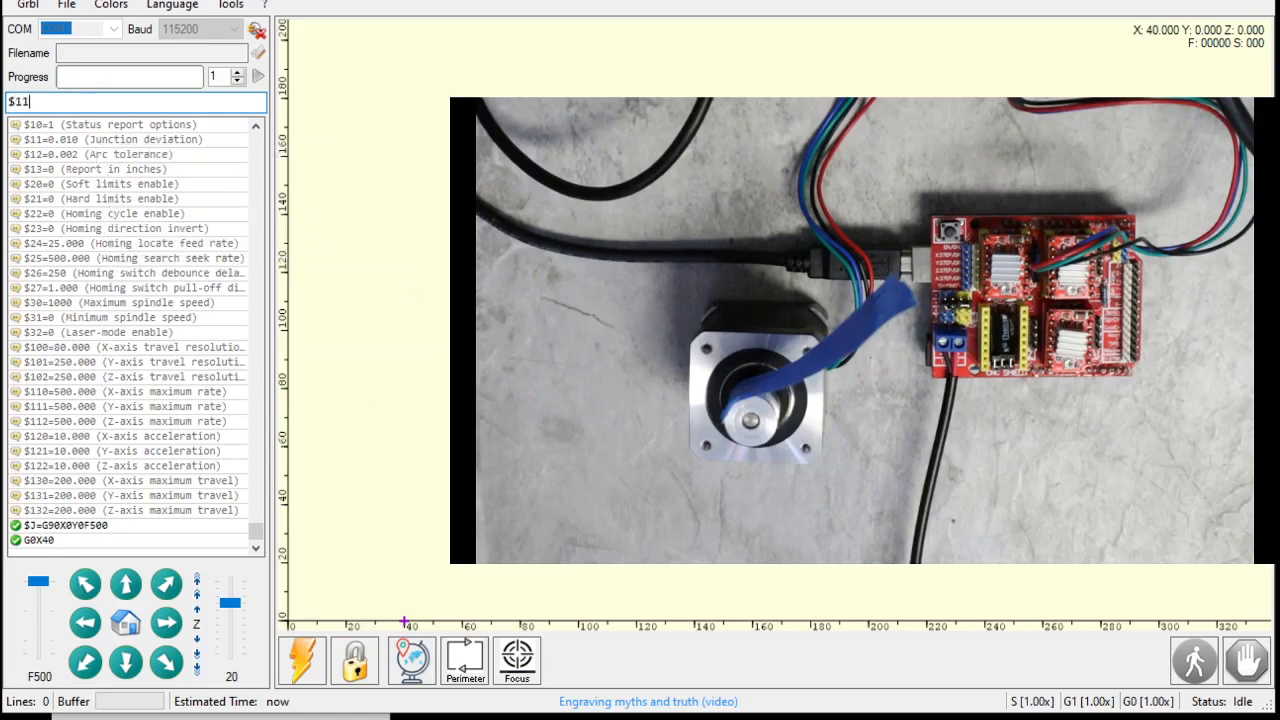
text($110=225)
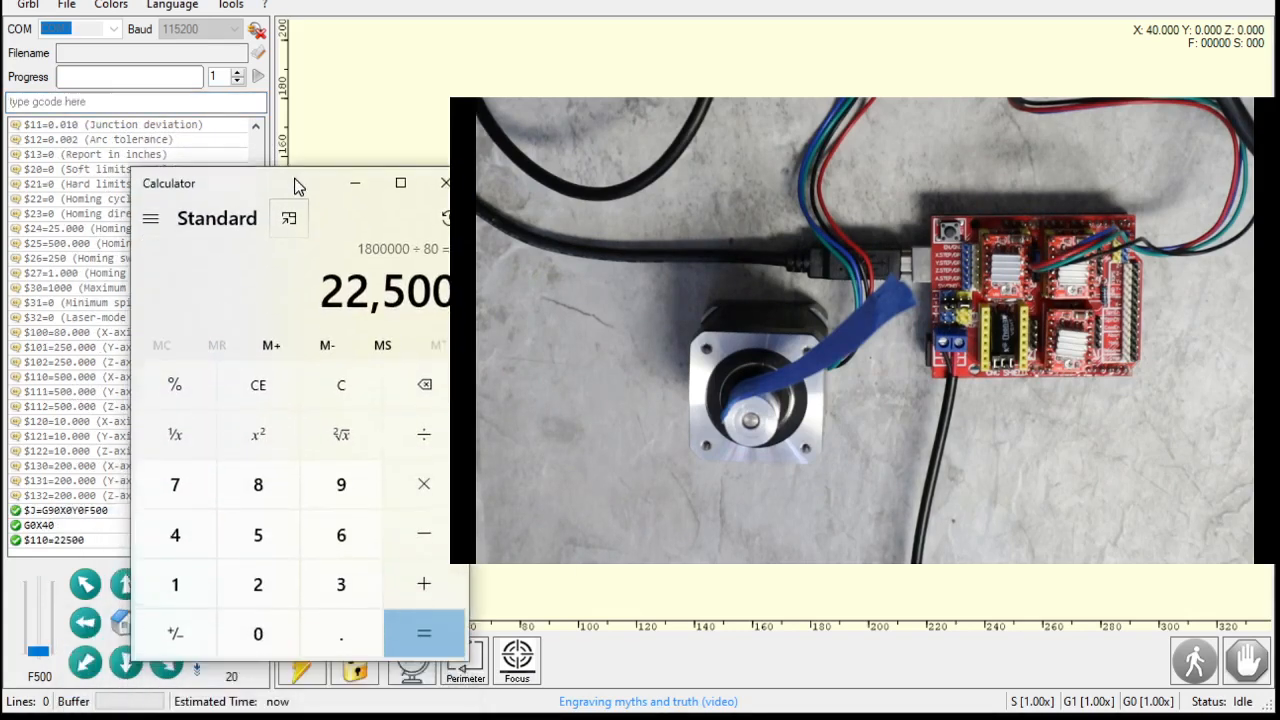
click(444, 184)
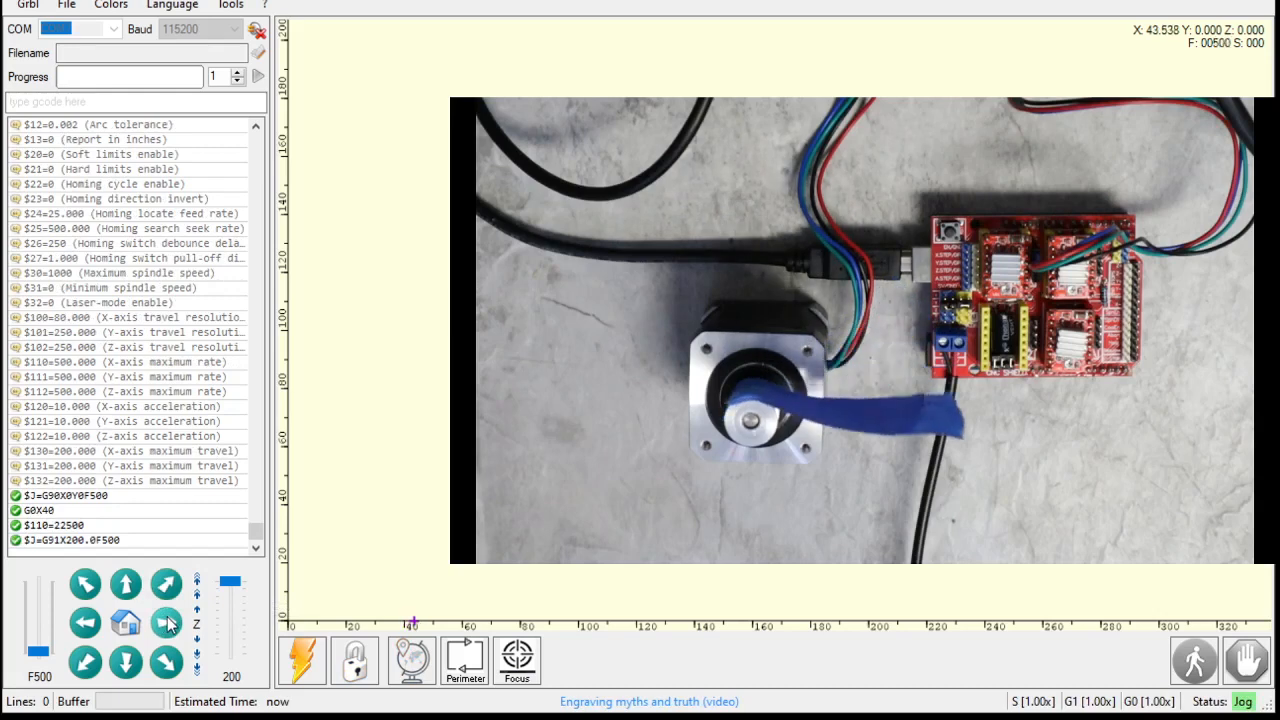
Step: Abort the jog, clear the alarm lock, zero X and jog 200 mm along X at feed 22500
click(160, 624)
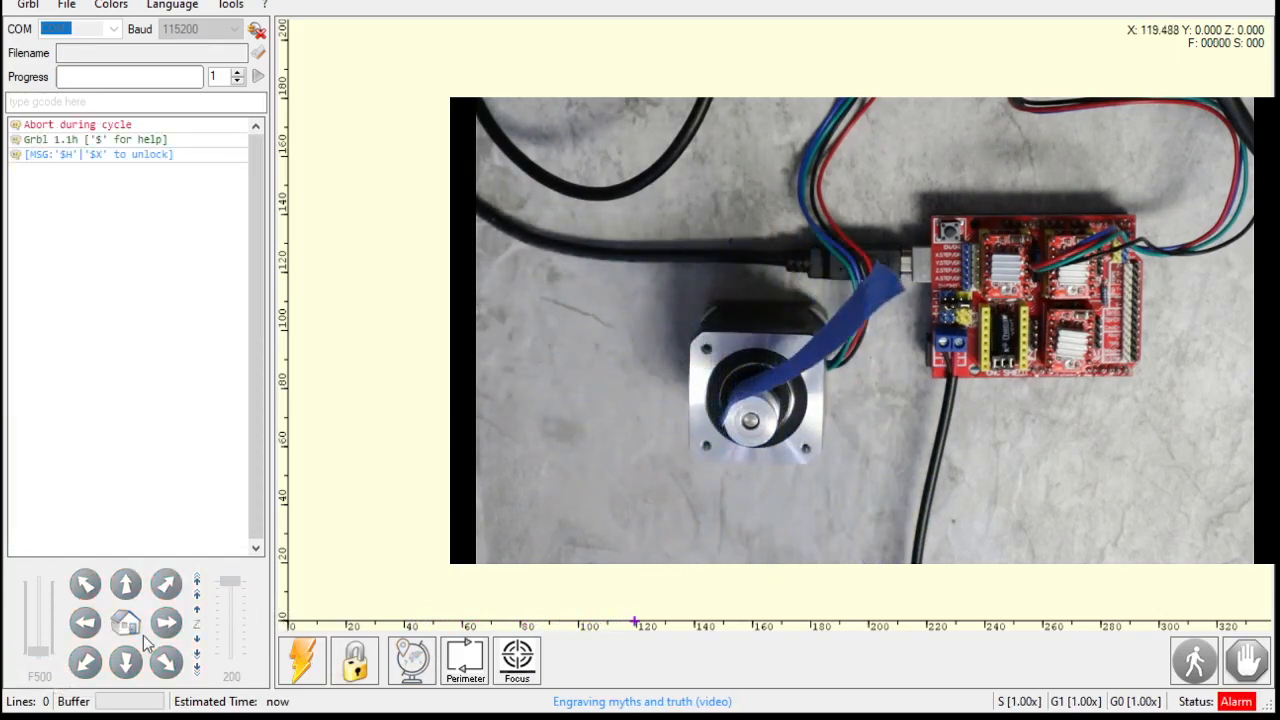
click(354, 660)
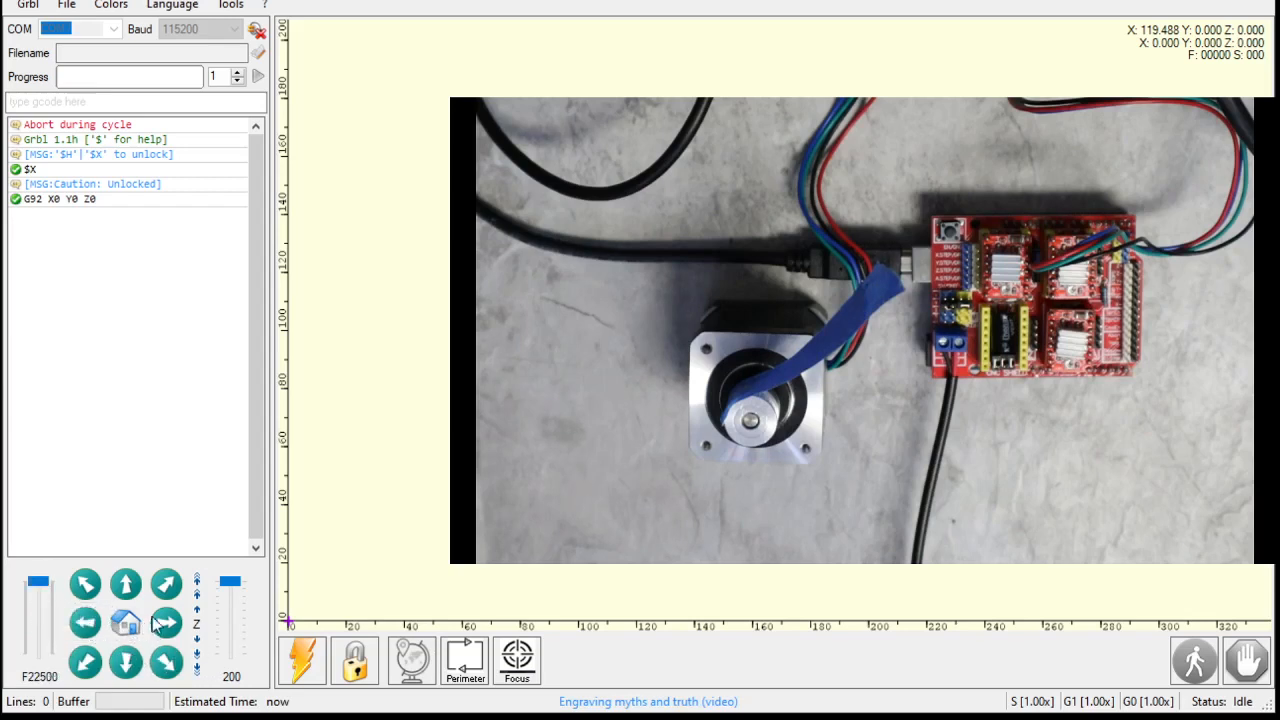
click(164, 628)
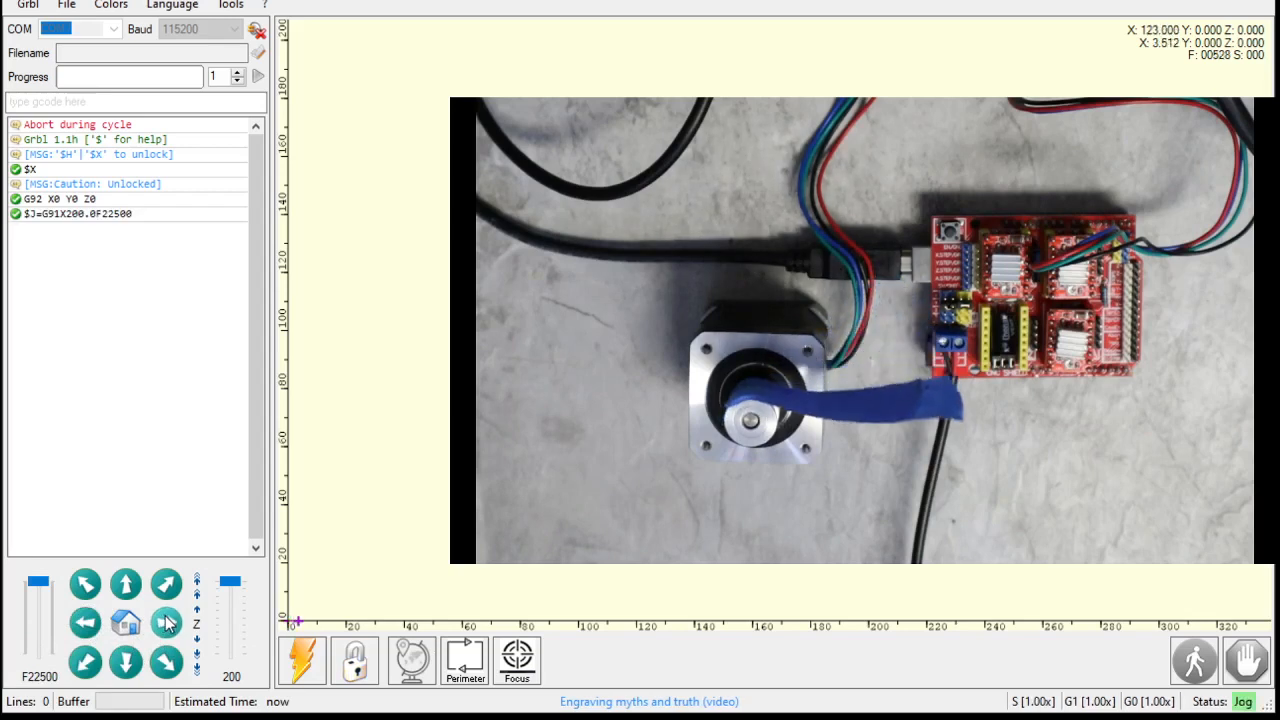
click(164, 622)
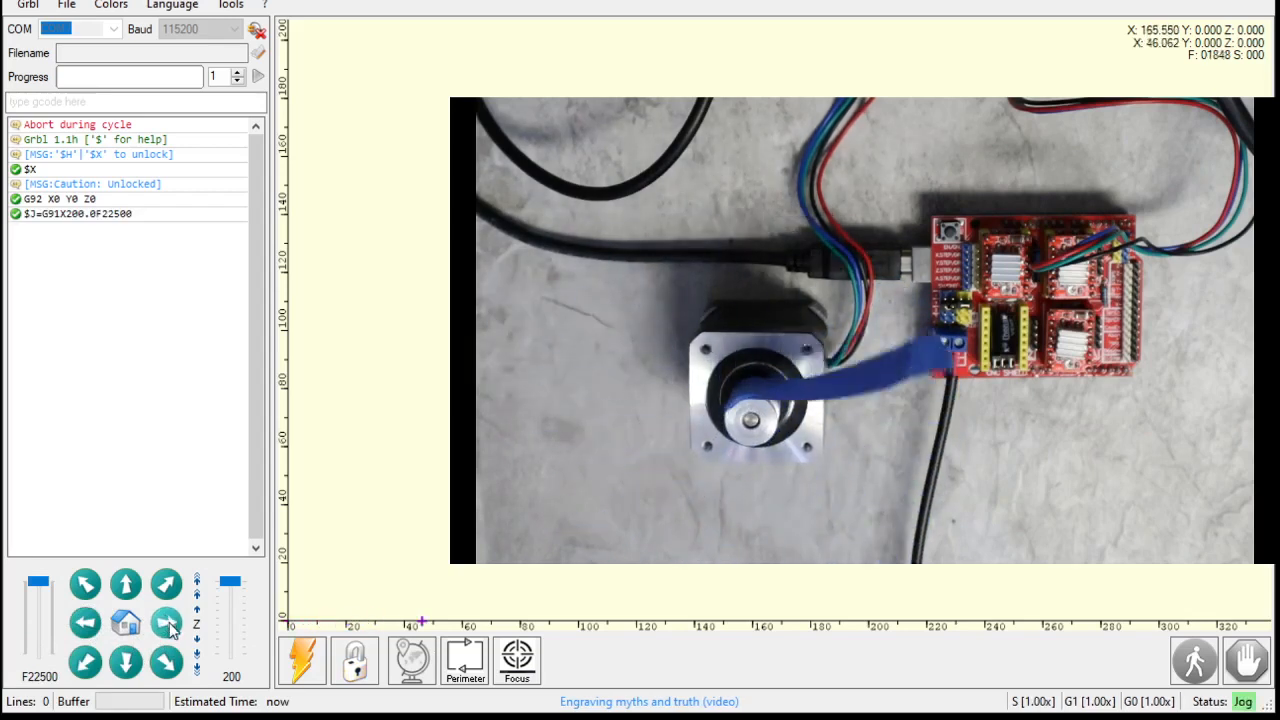
click(162, 628)
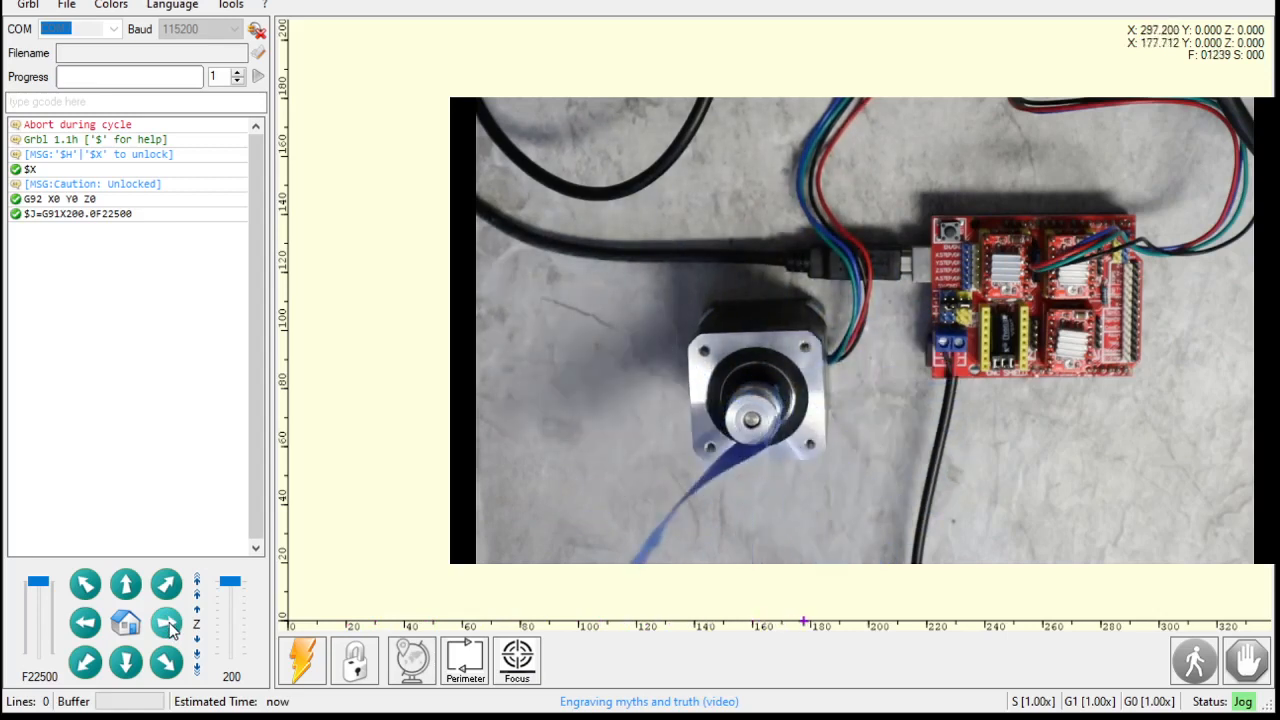
click(160, 622)
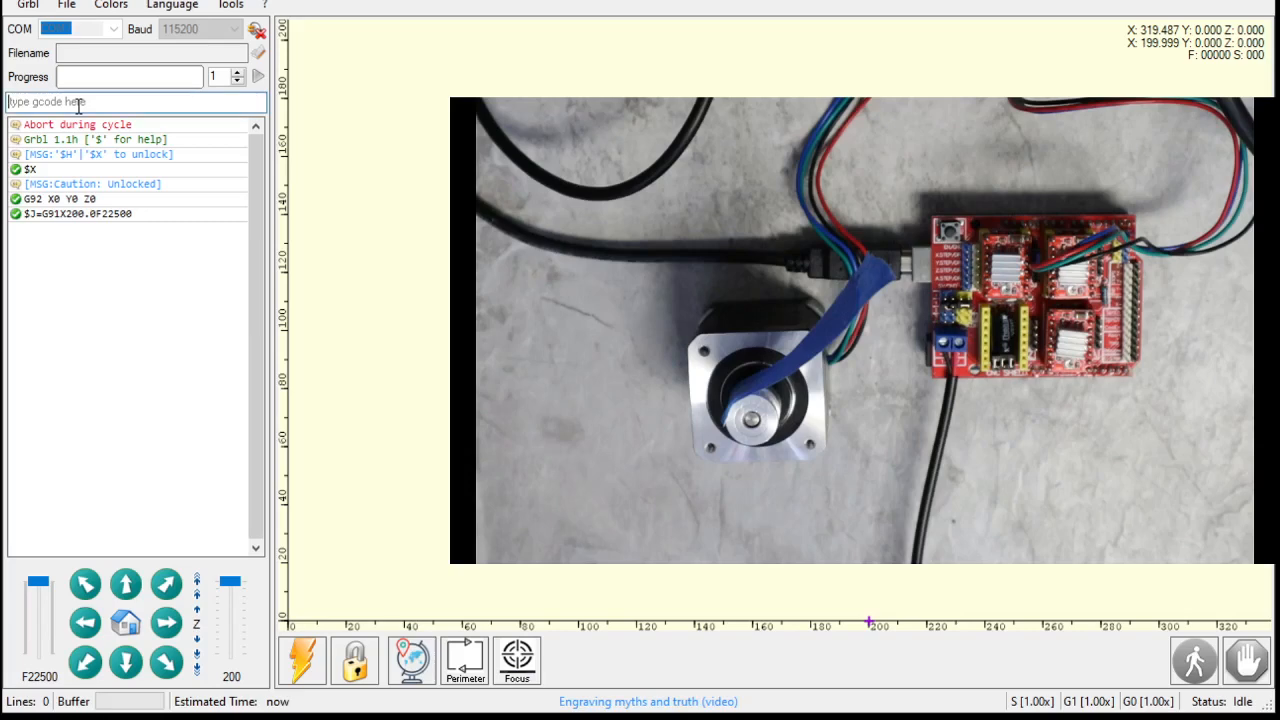
Step: Refresh settings to confirm $110=22500, then send $120=3200 for X-axis acceleration
text($)
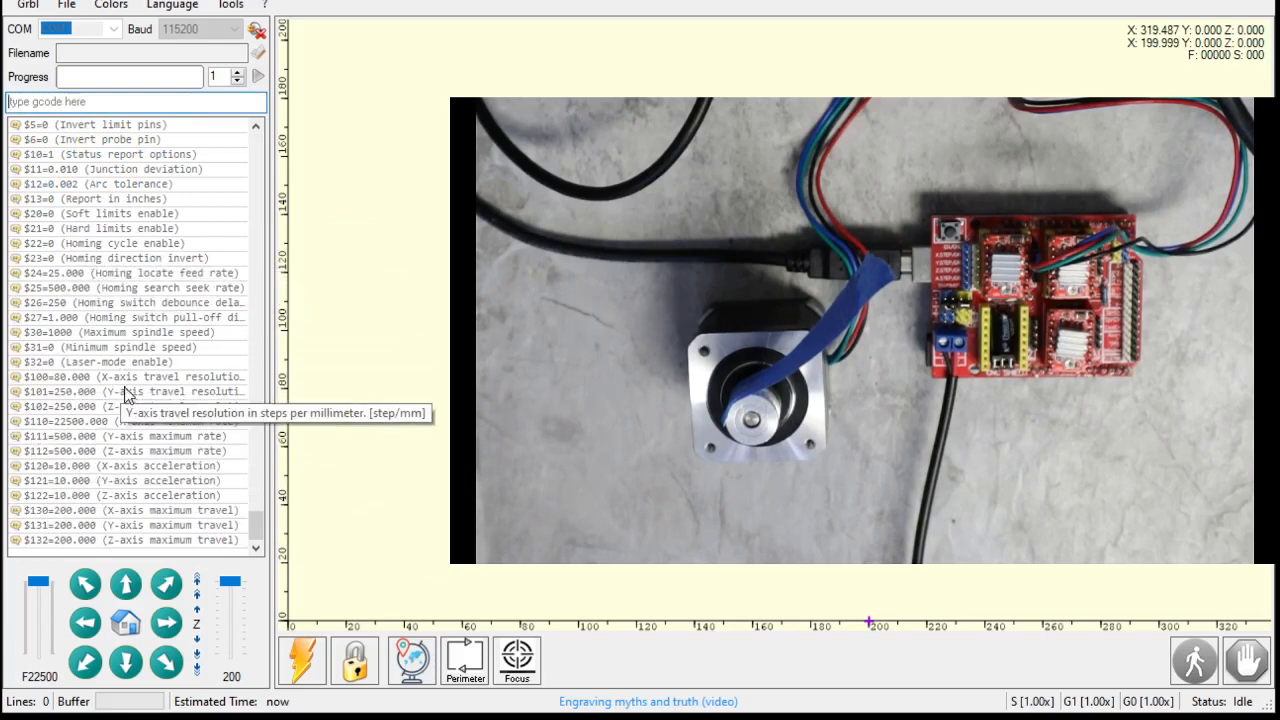
mouse_move(40, 464)
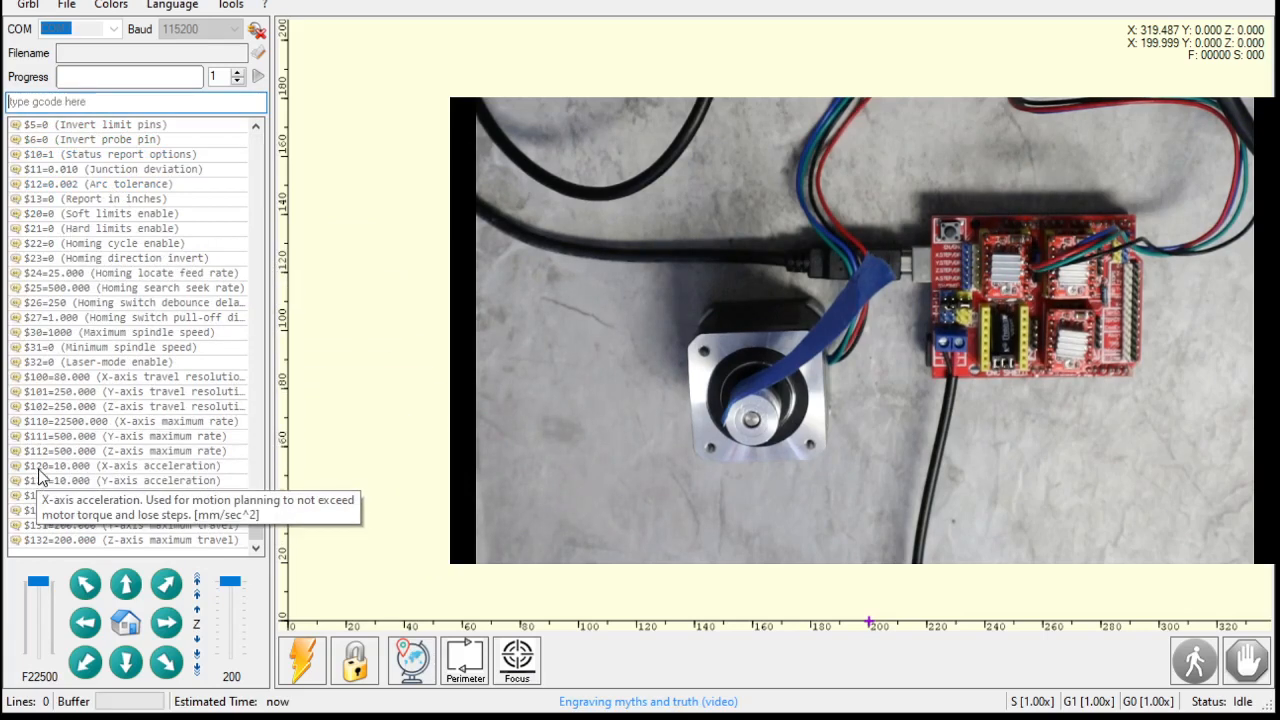
mouse_move(62, 482)
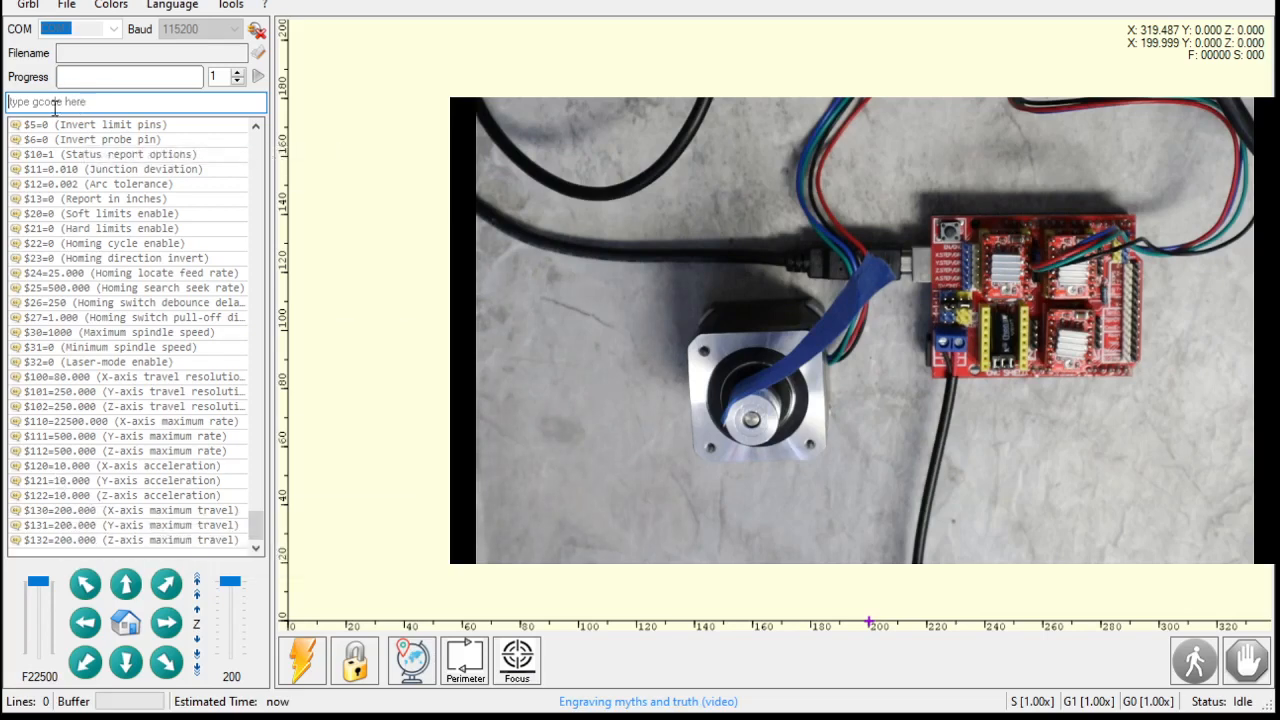
text($120=3200)
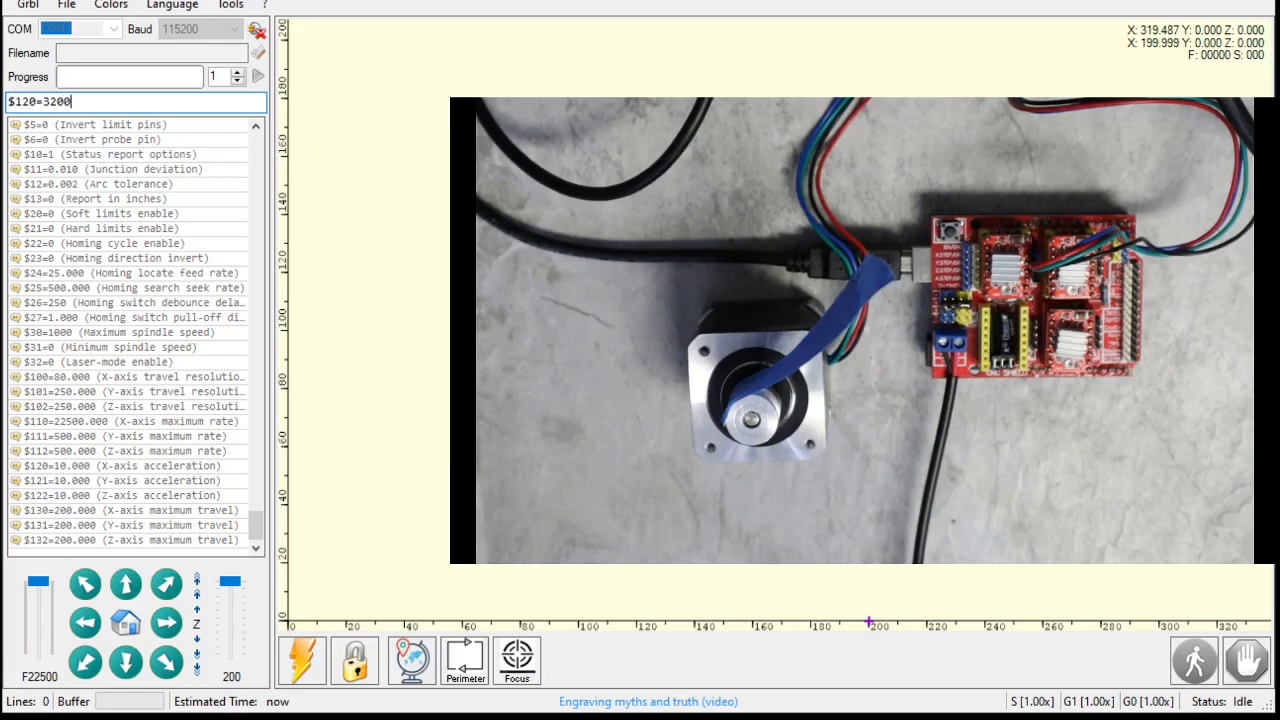
key(Enter)
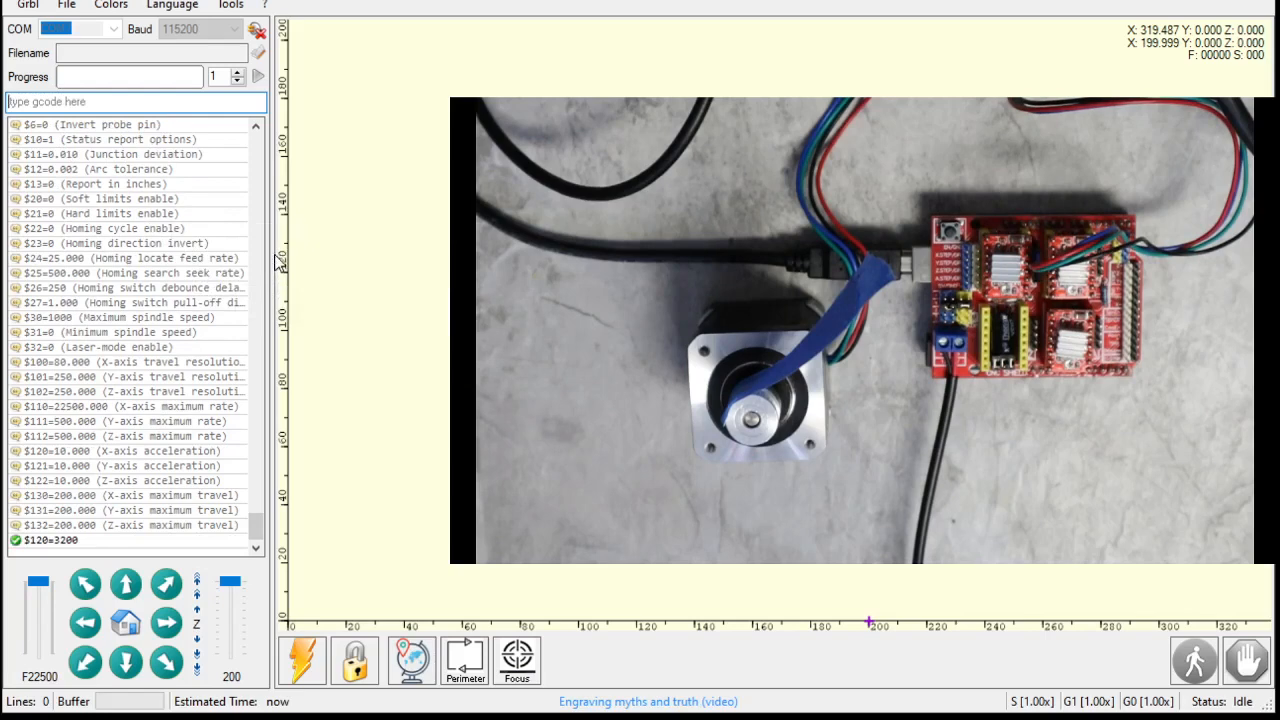
mouse_move(308, 242)
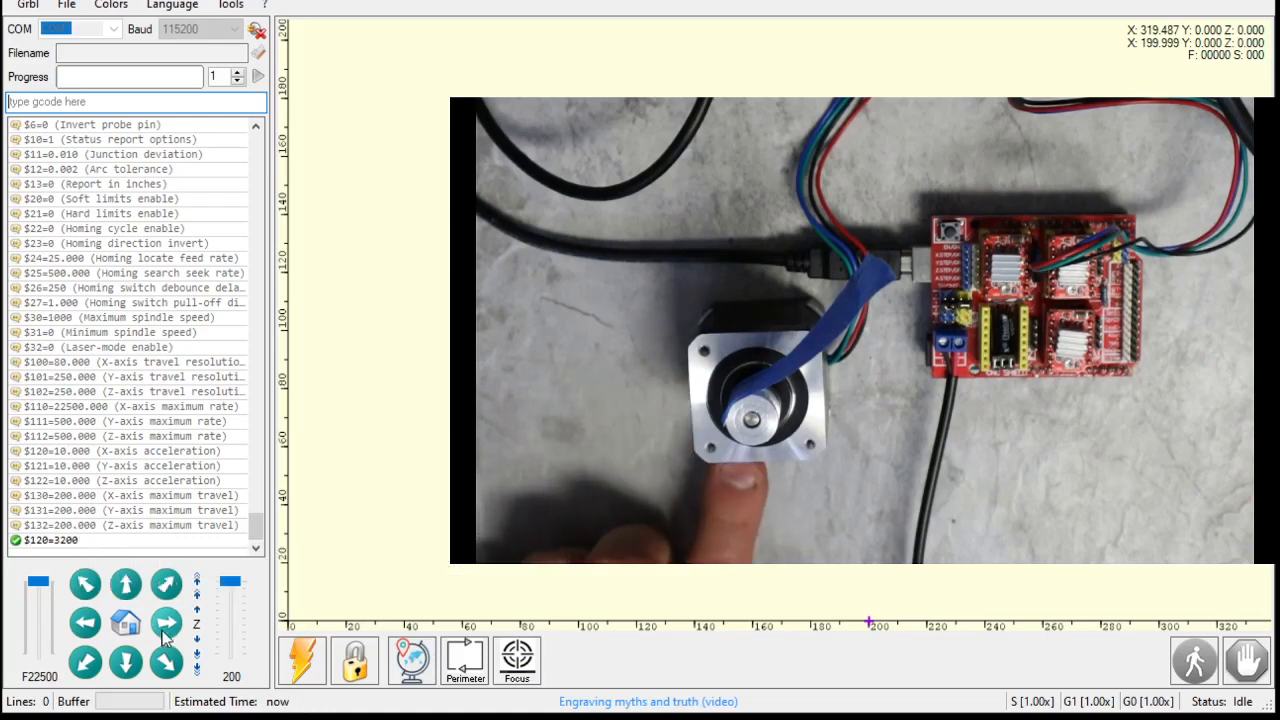
Step: Jog the X motor 200 mm repeatedly at feed 22500 to test the 3200 acceleration
click(162, 620)
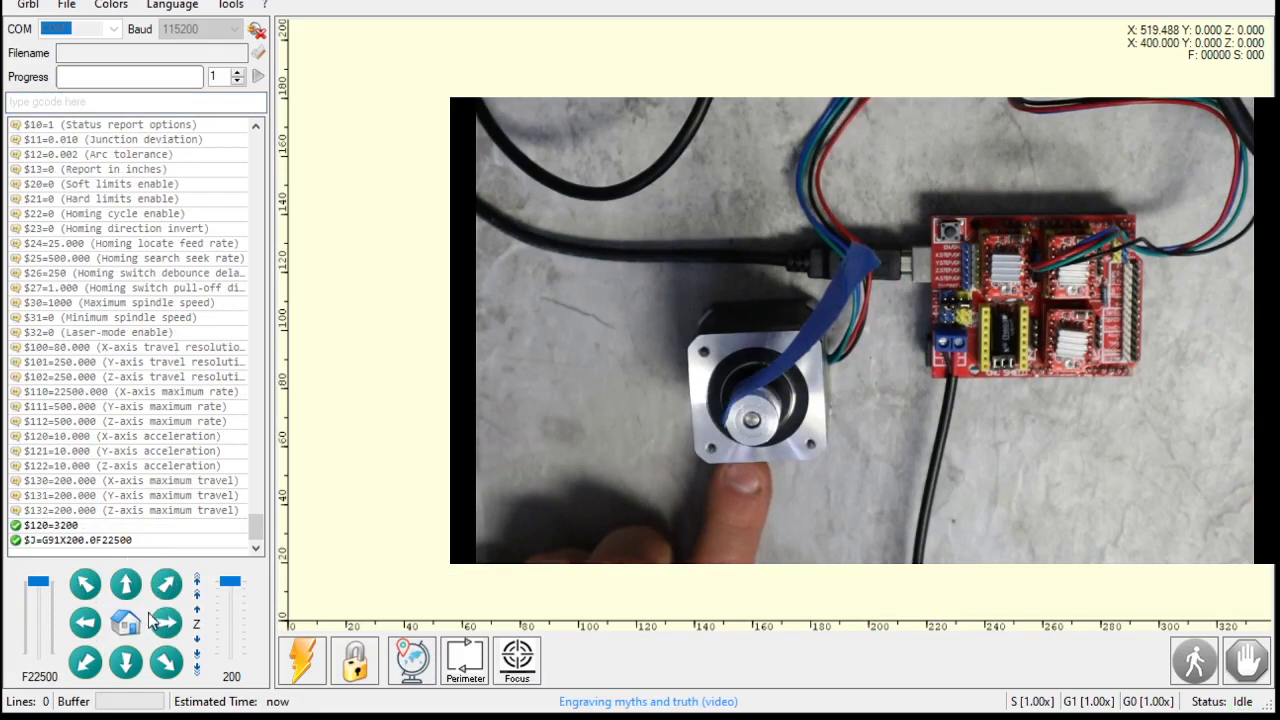
click(166, 624)
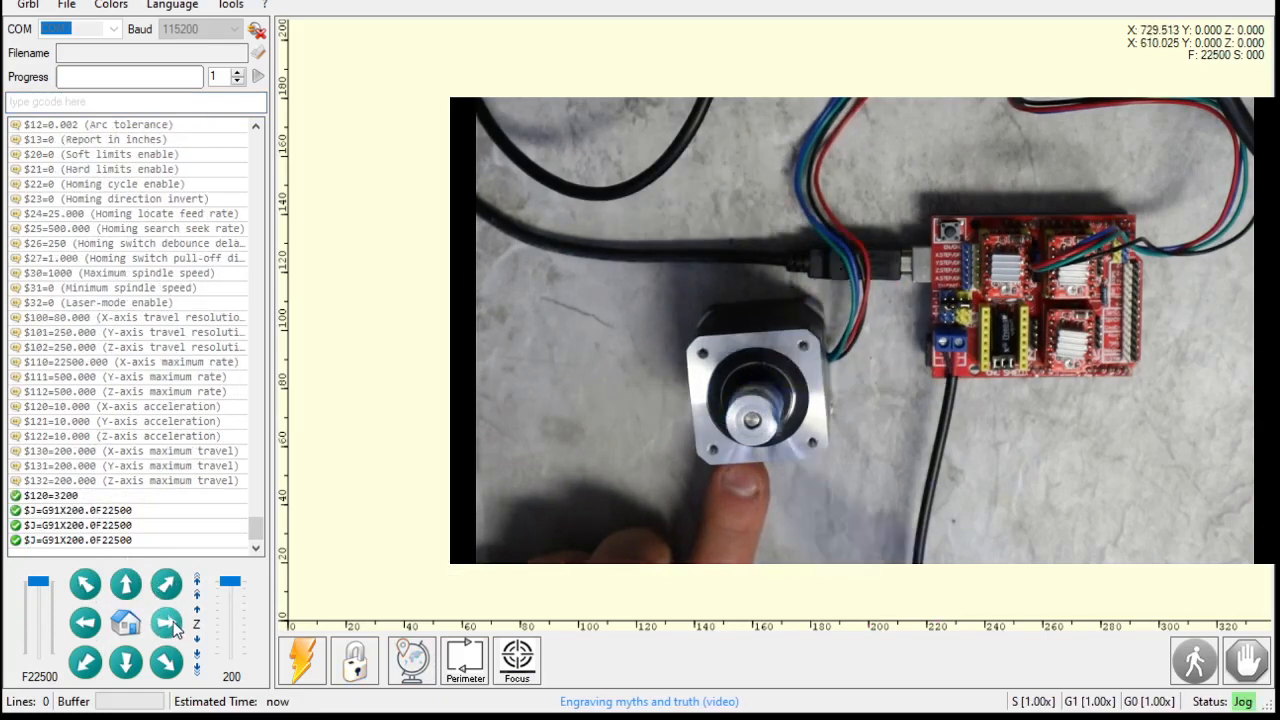